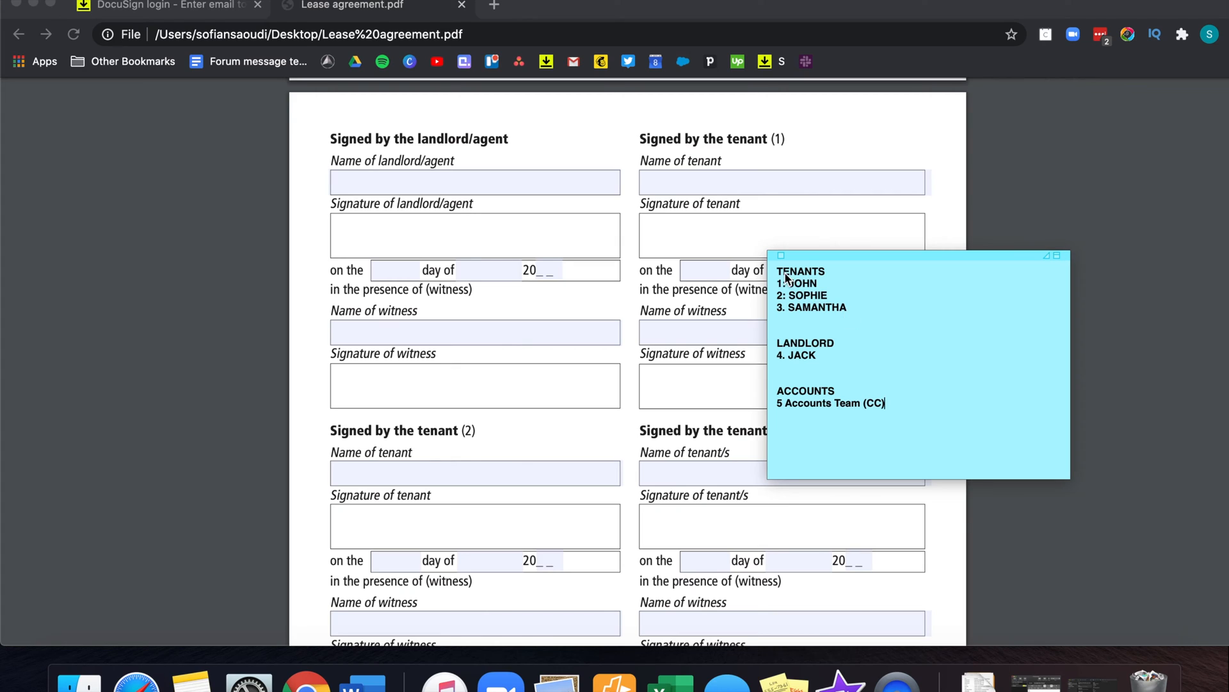
{"action": "mouse_move", "coordinate": [828, 315]}
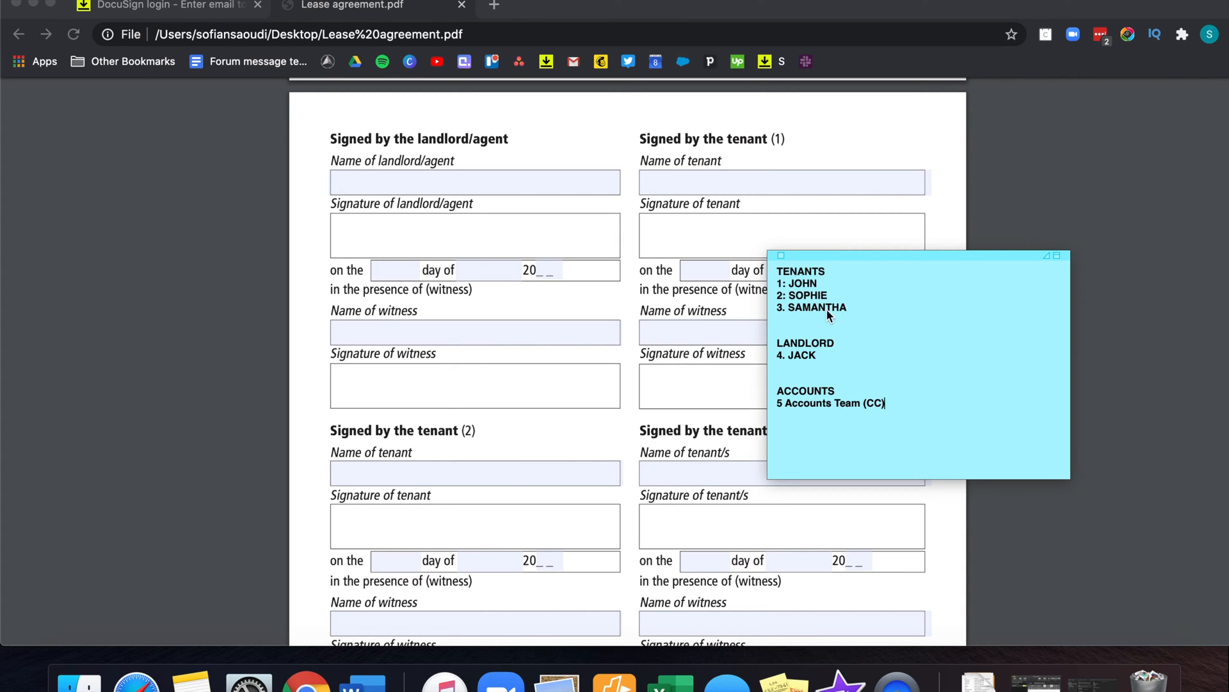
{"action": "mouse_move", "coordinate": [860, 315]}
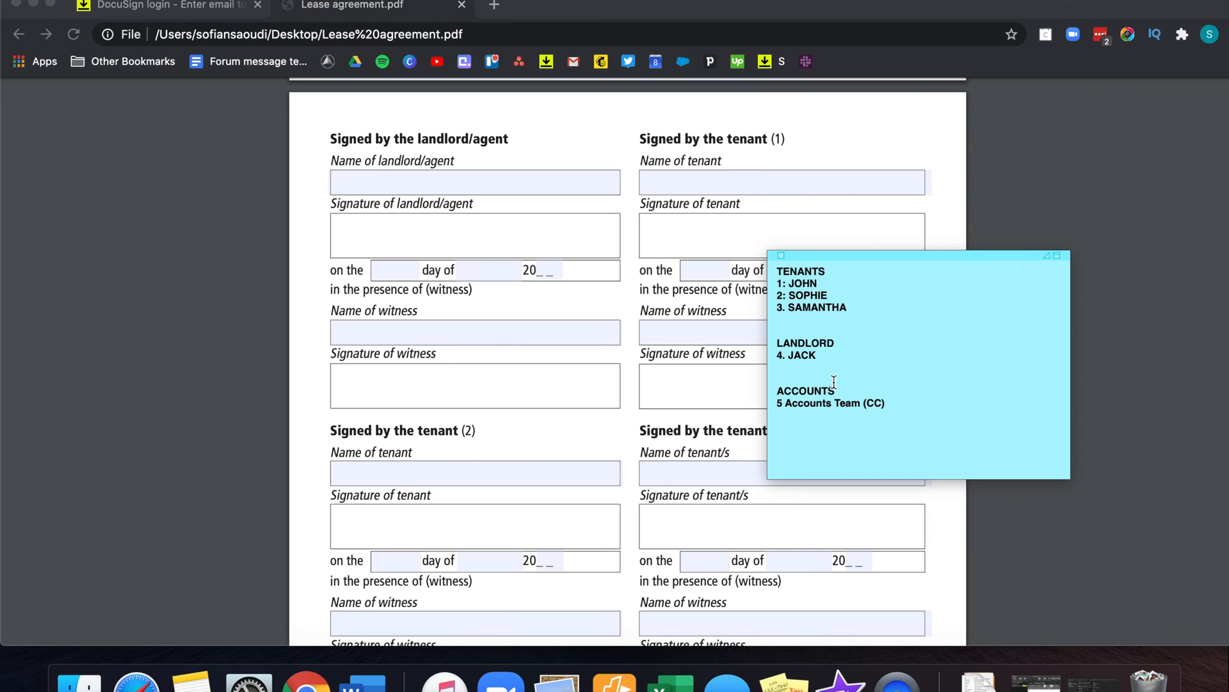
Step: Start a new envelope from the home page and upload Lease agreement.pdf into it
{"action": "scroll", "scroll_direction": "down", "scroll_amount": 3}
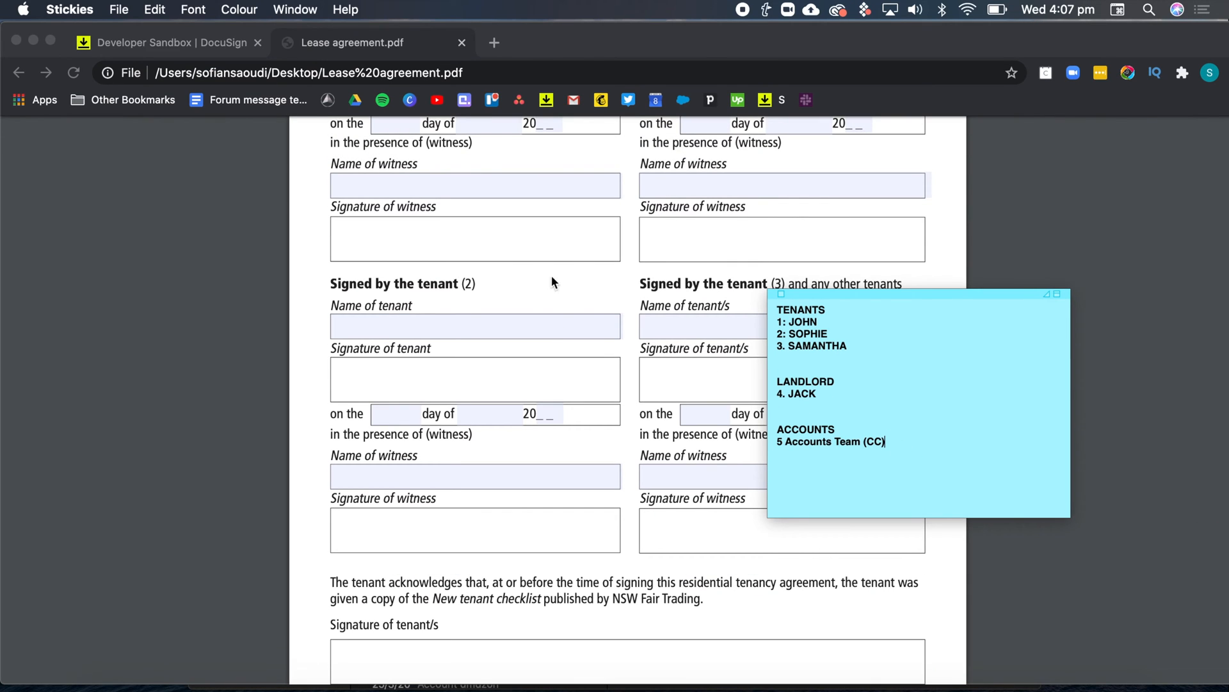
{"action": "left_click", "coordinate": [165, 42]}
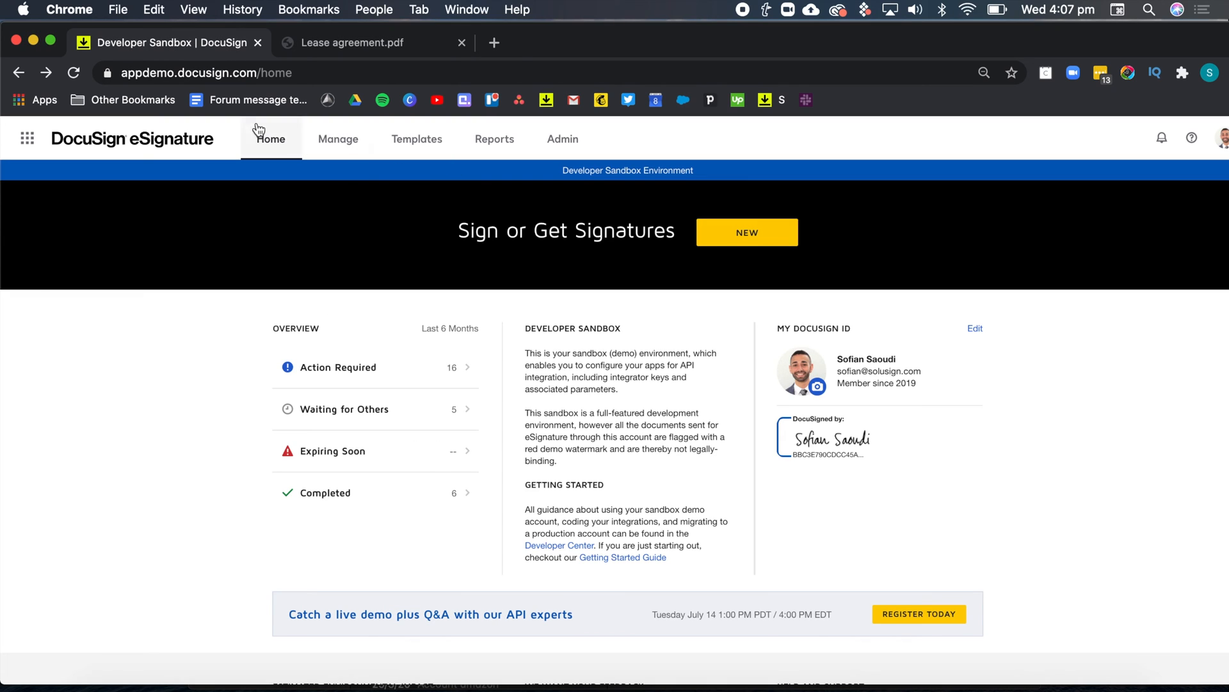
{"action": "left_click", "coordinate": [745, 231]}
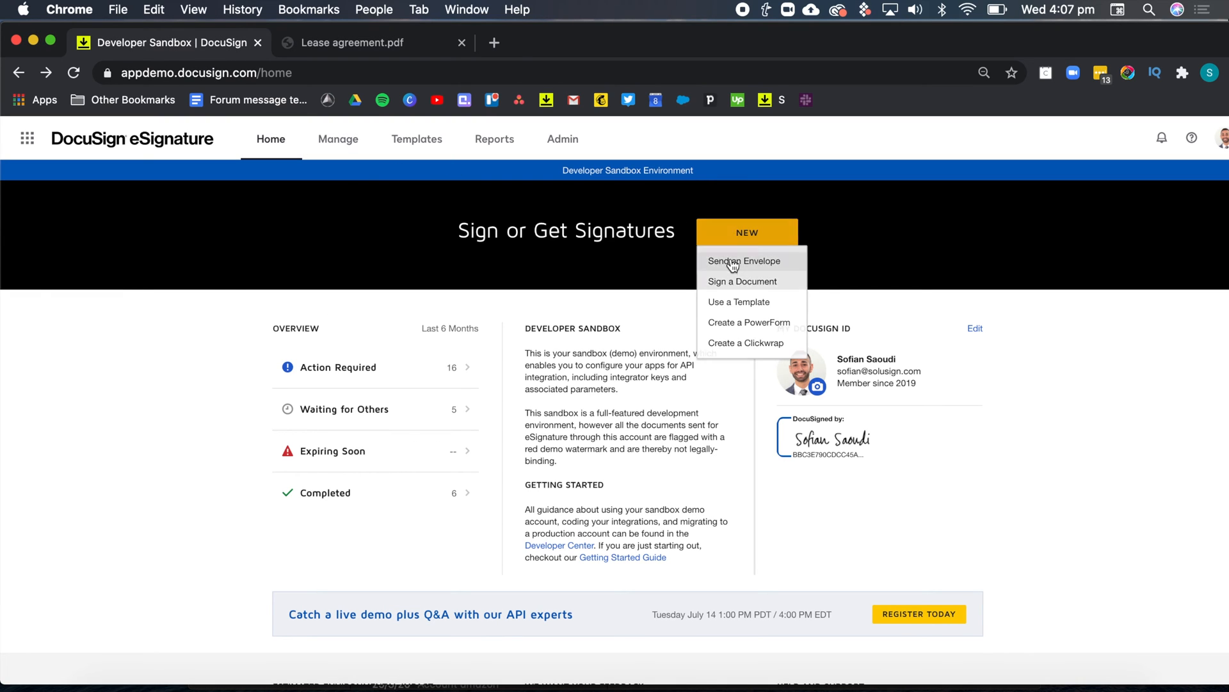
{"action": "left_click", "coordinate": [743, 260]}
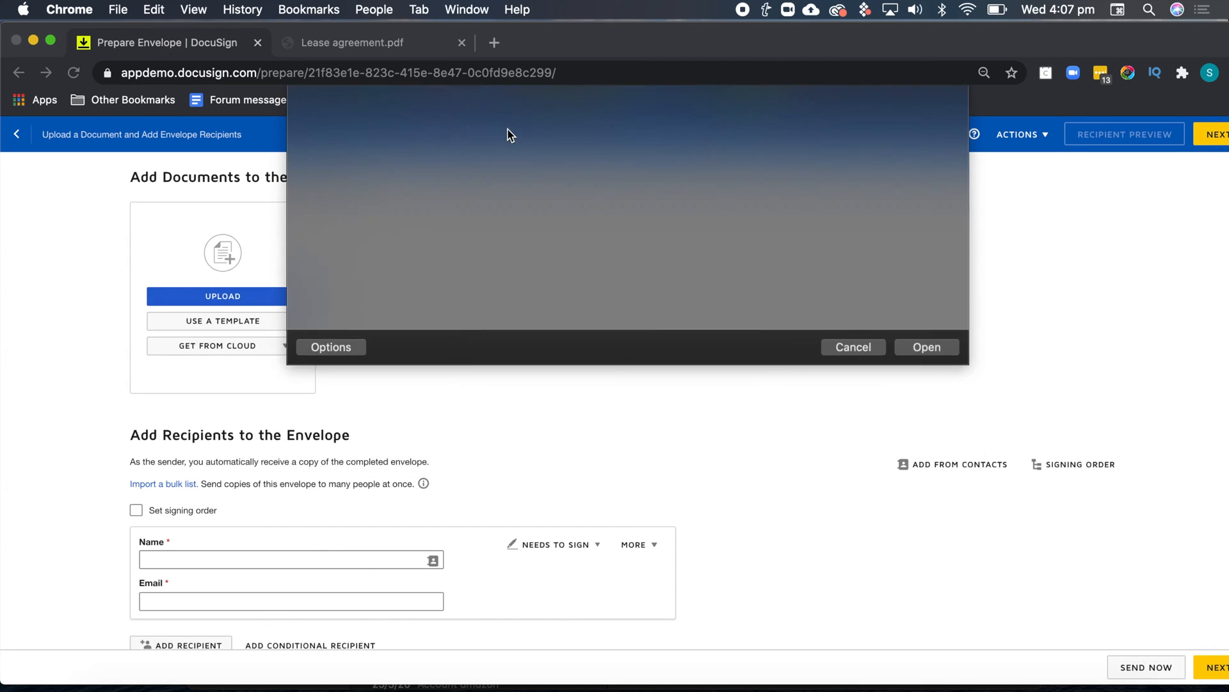
{"action": "left_click", "coordinate": [926, 347]}
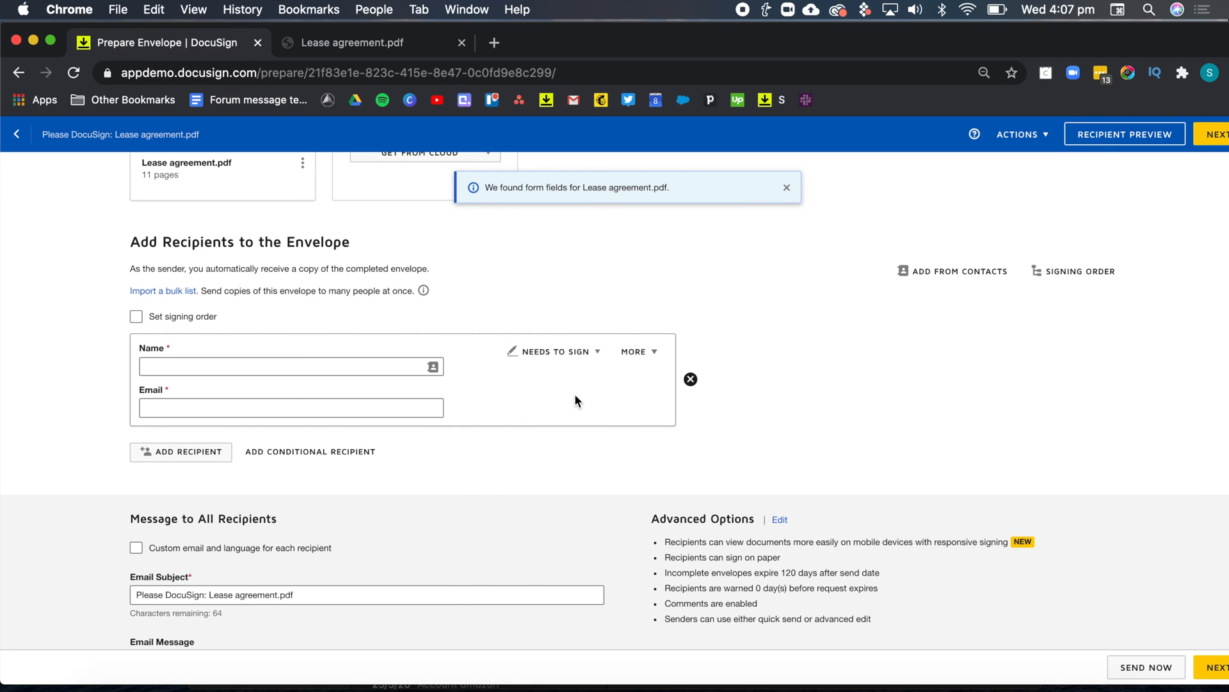
Step: Dismiss the form-fields notice and begin entering the first tenant John's details
{"action": "left_click", "coordinate": [786, 187]}
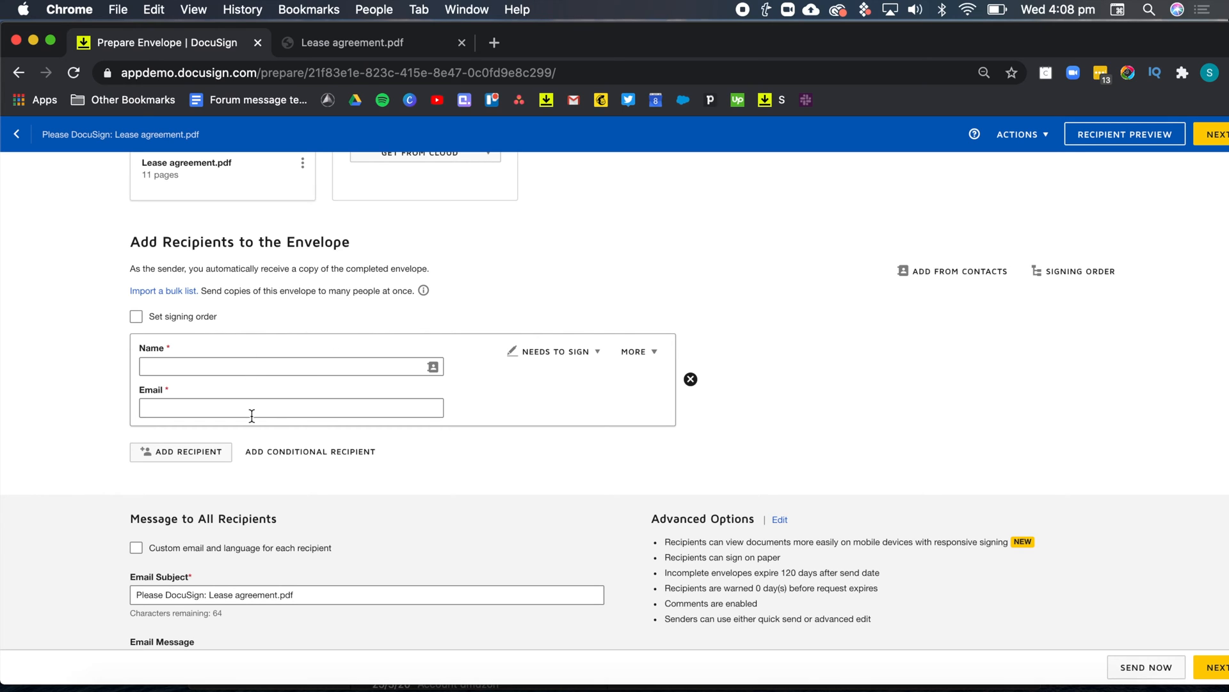
{"action": "left_click", "coordinate": [181, 450]}
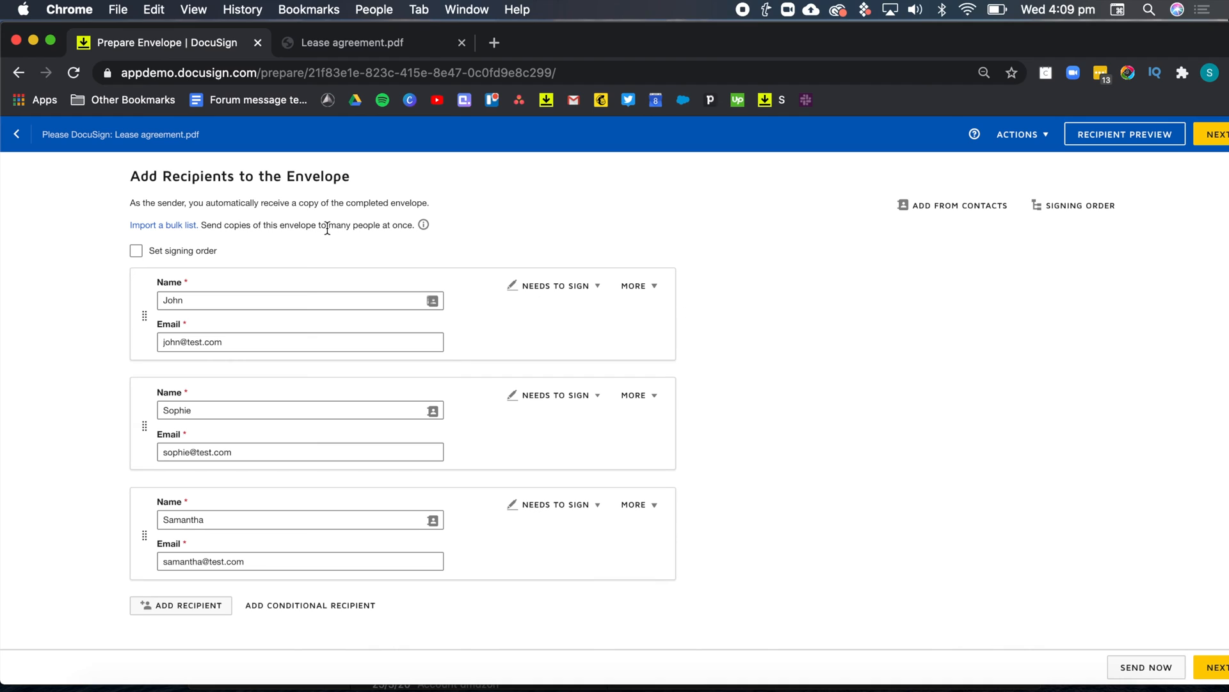
{"action": "mouse_move", "coordinate": [222, 255]}
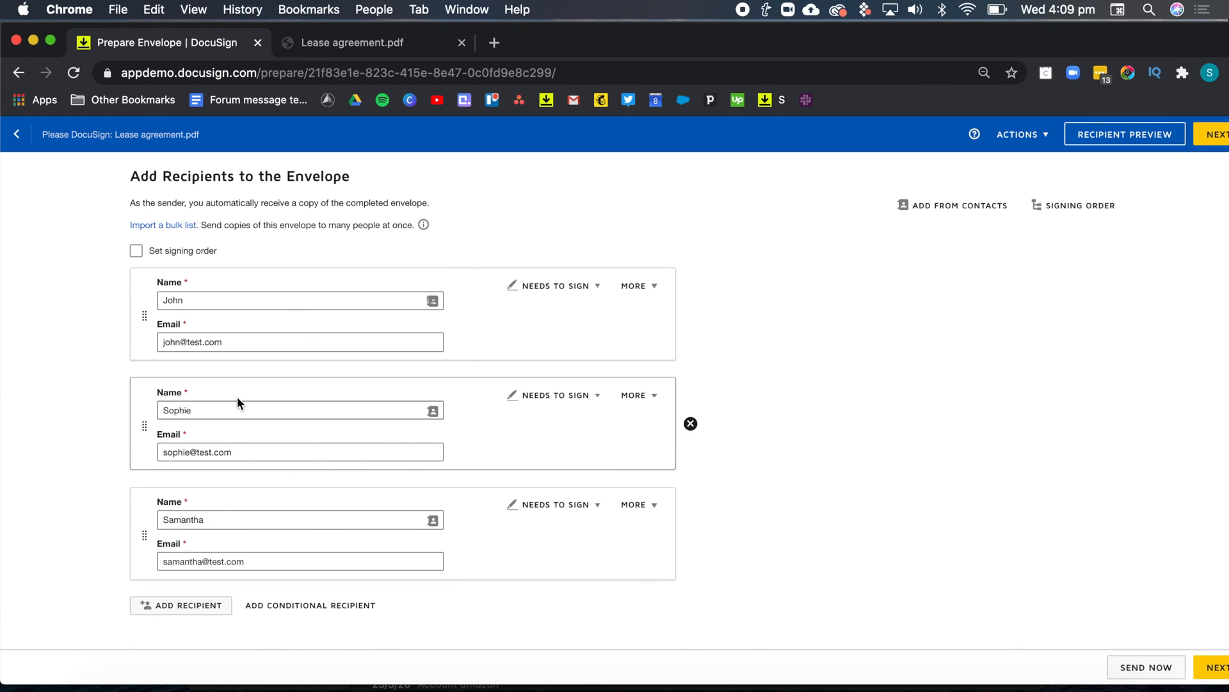
{"action": "mouse_move", "coordinate": [292, 253]}
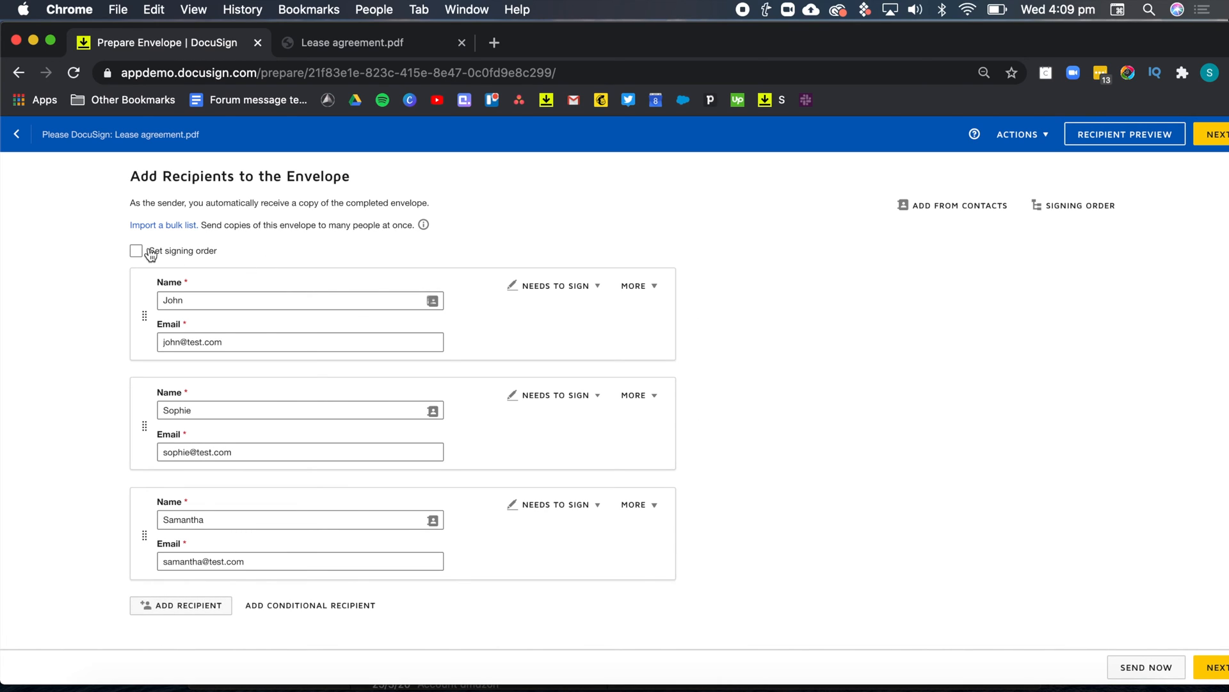
Step: Turn on signing order and give all three tenants routing order 1
{"action": "left_click", "coordinate": [136, 250]}
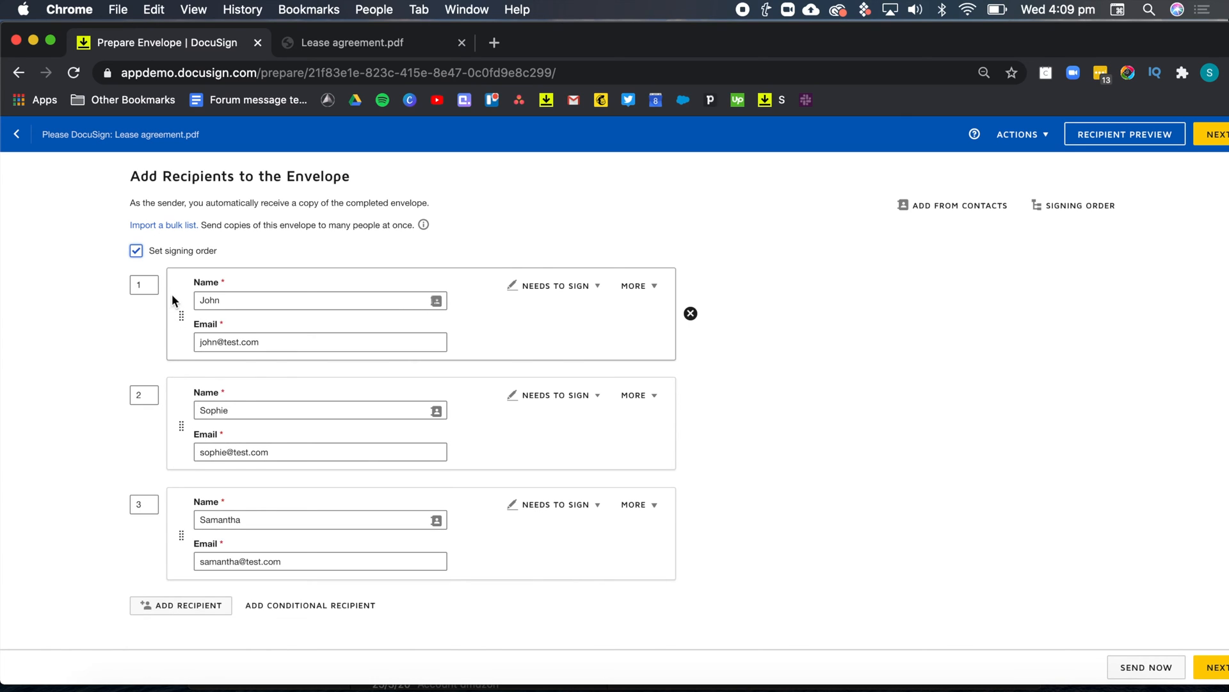
{"action": "scroll", "scroll_direction": "down", "scroll_amount": 3}
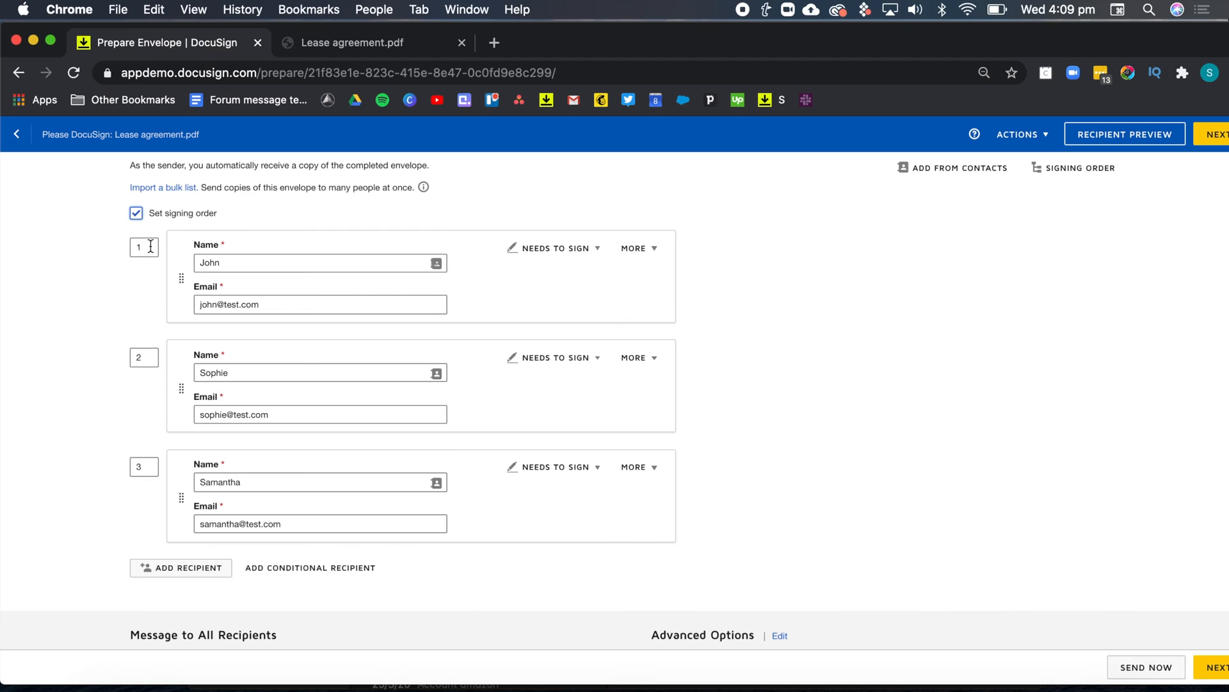
{"action": "mouse_move", "coordinate": [148, 288]}
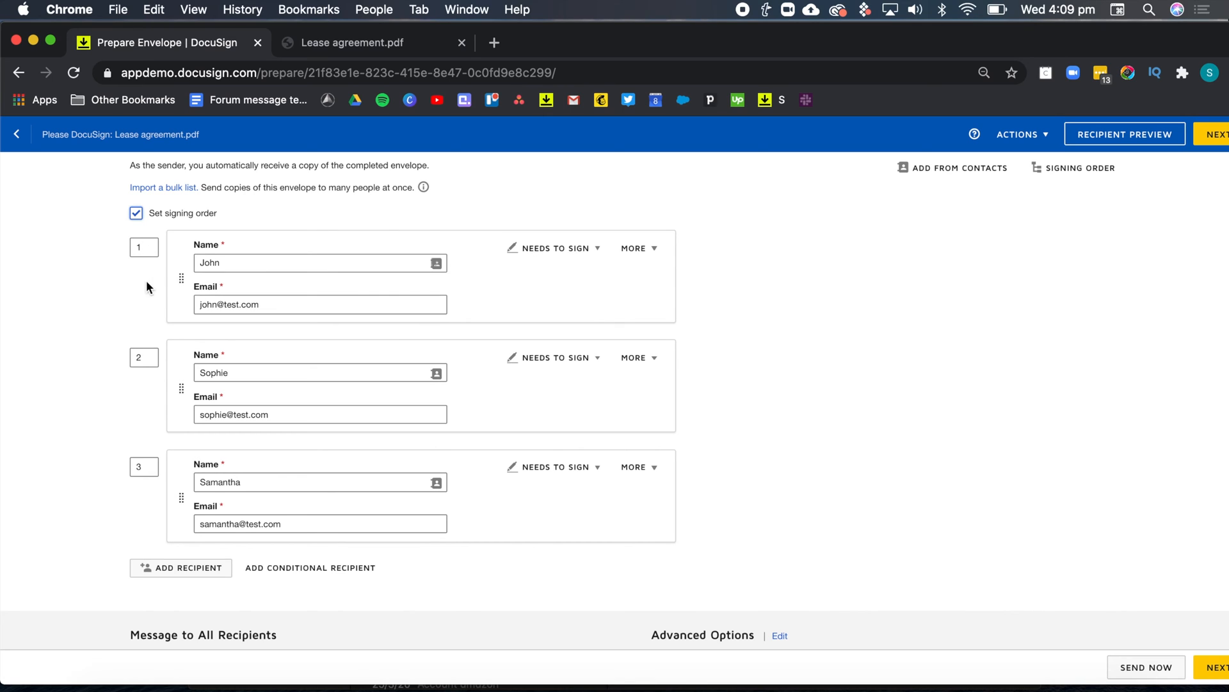
{"action": "mouse_move", "coordinate": [139, 401]}
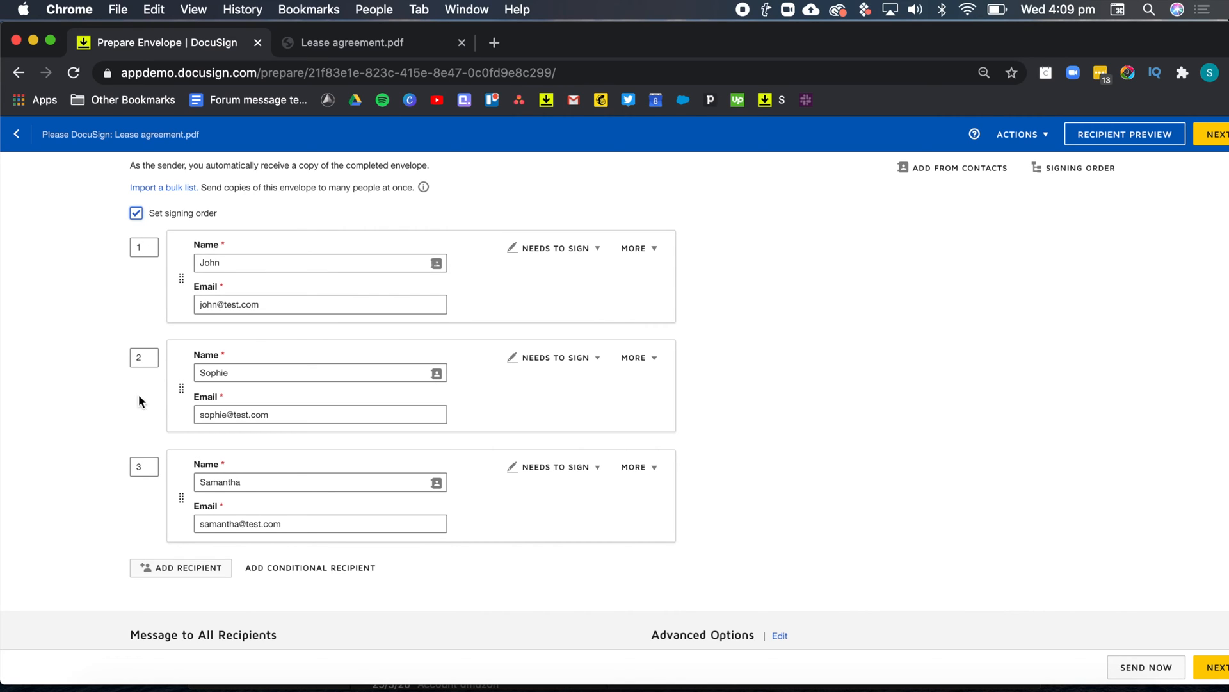
{"action": "mouse_move", "coordinate": [149, 466]}
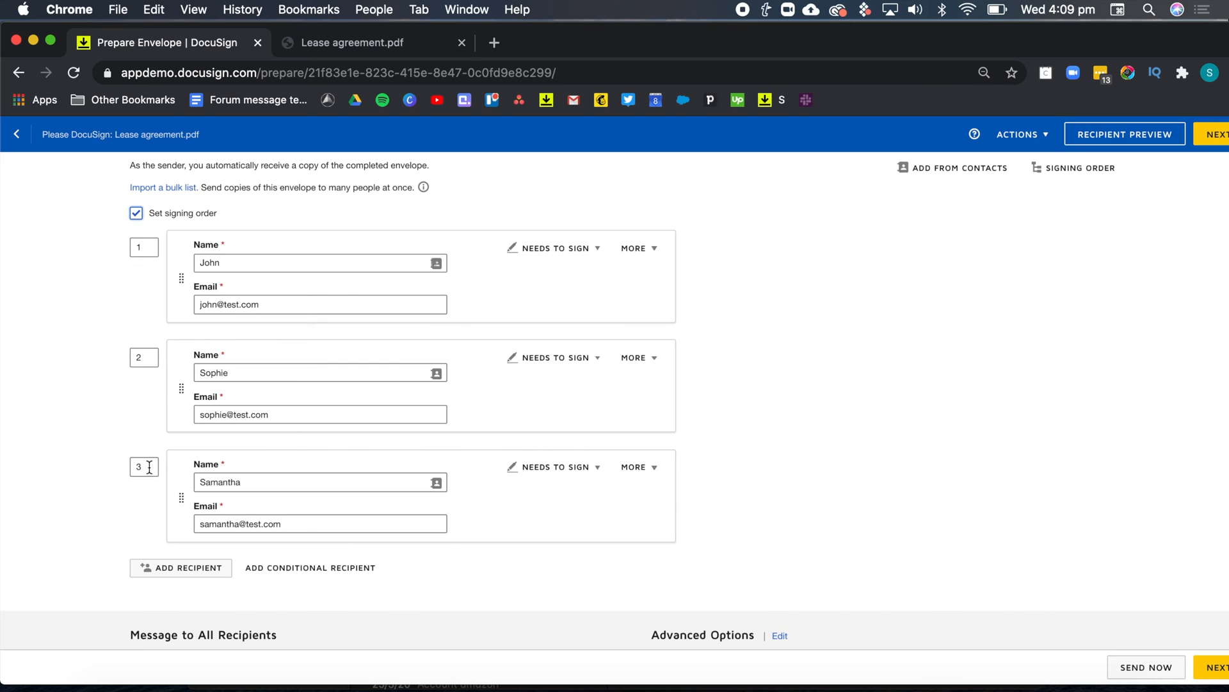
{"action": "mouse_move", "coordinate": [217, 445]}
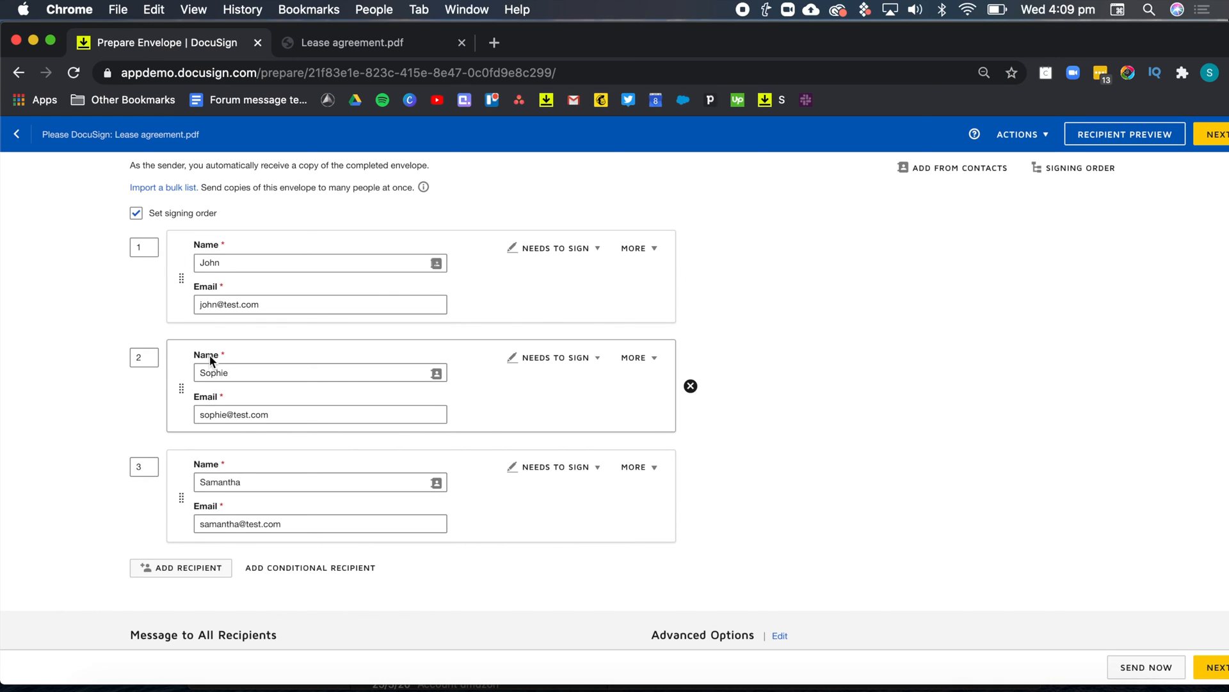
{"action": "mouse_move", "coordinate": [228, 251]}
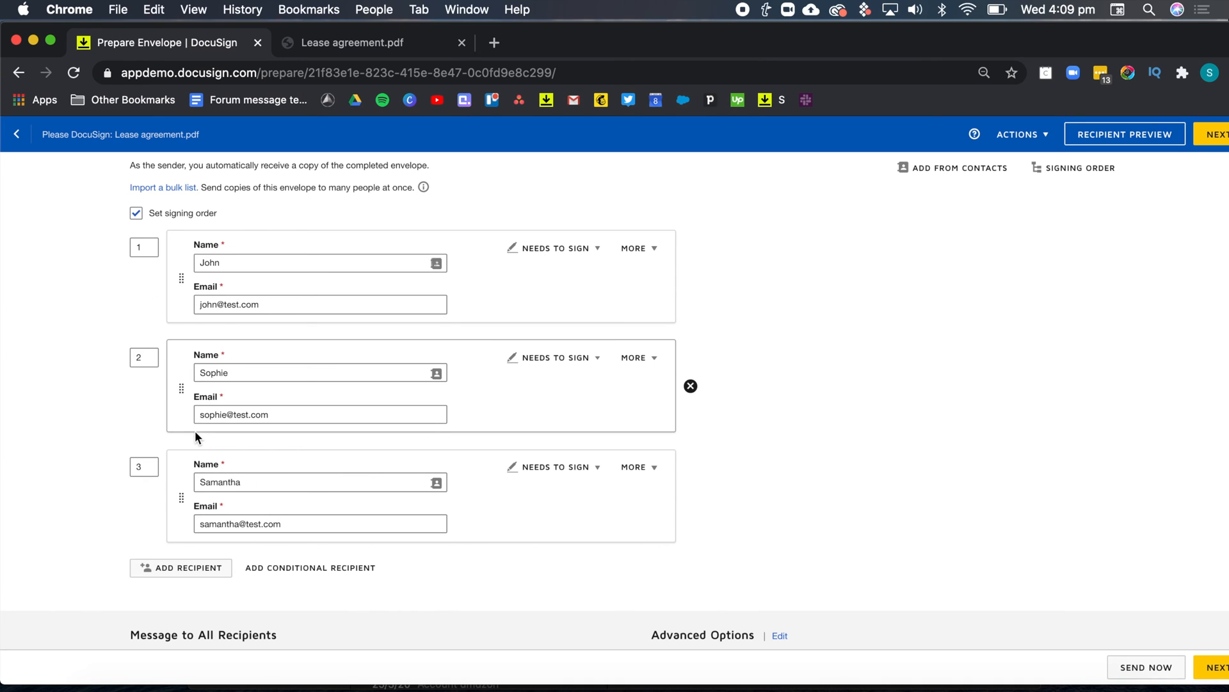
{"action": "mouse_move", "coordinate": [167, 342]}
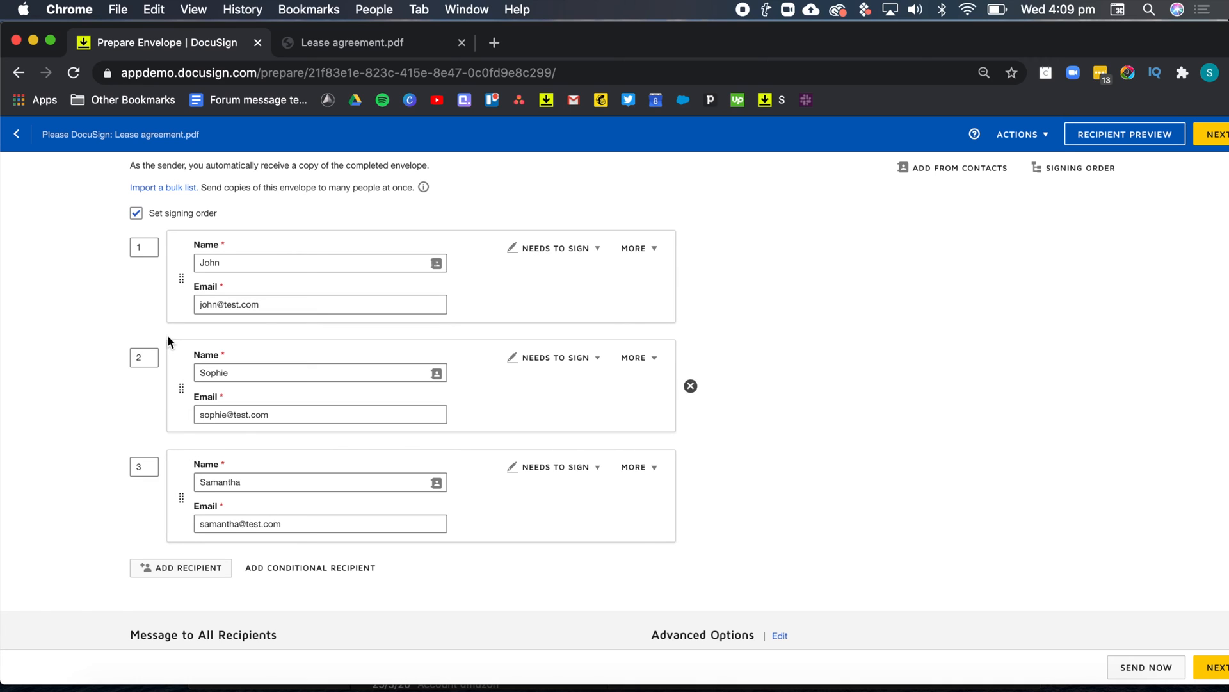
{"action": "left_click", "coordinate": [263, 304]}
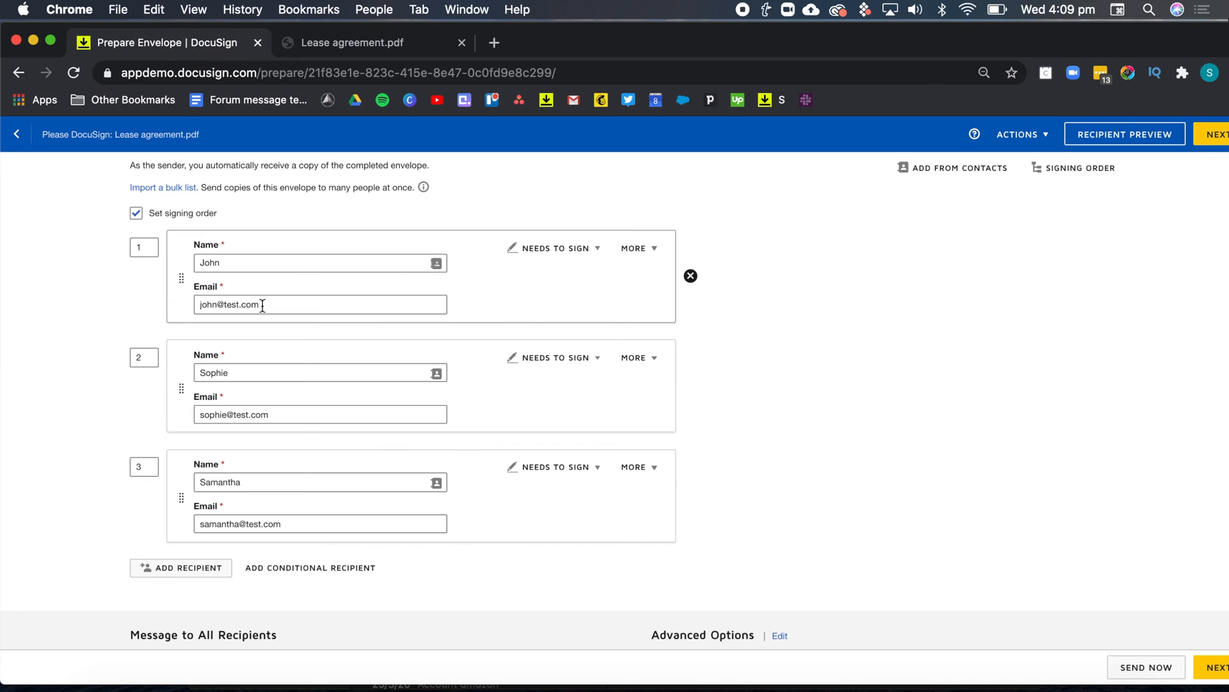
{"action": "left_click", "coordinate": [144, 358]}
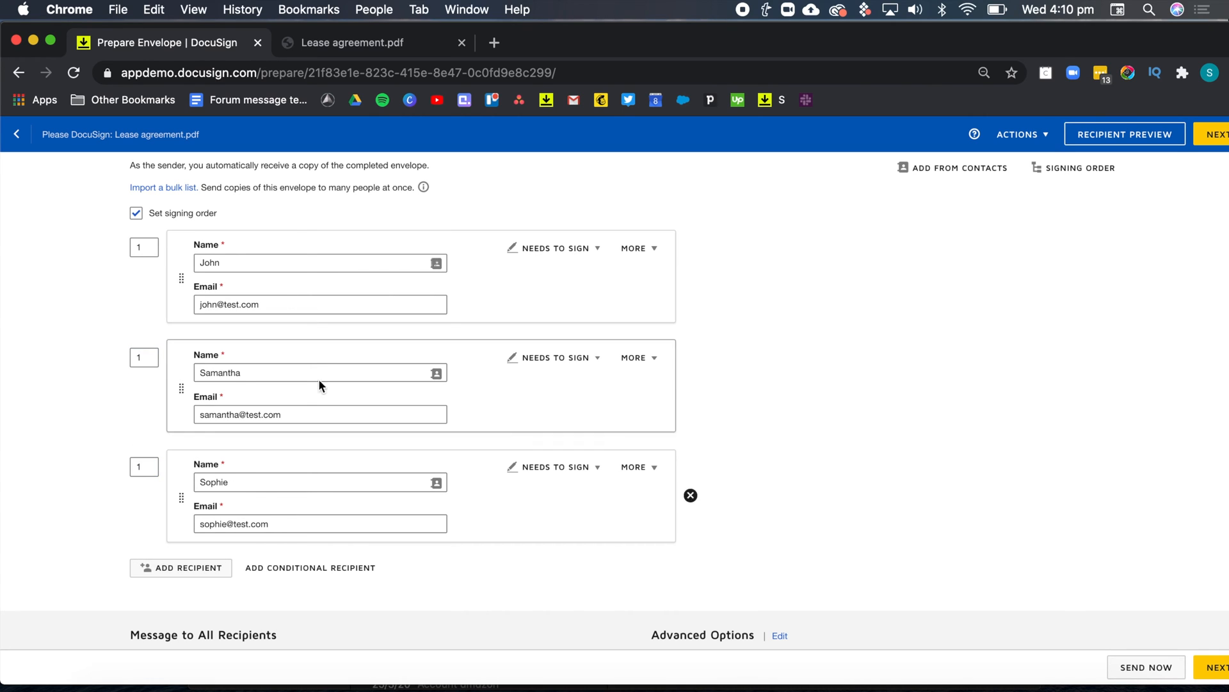
{"action": "mouse_move", "coordinate": [349, 373]}
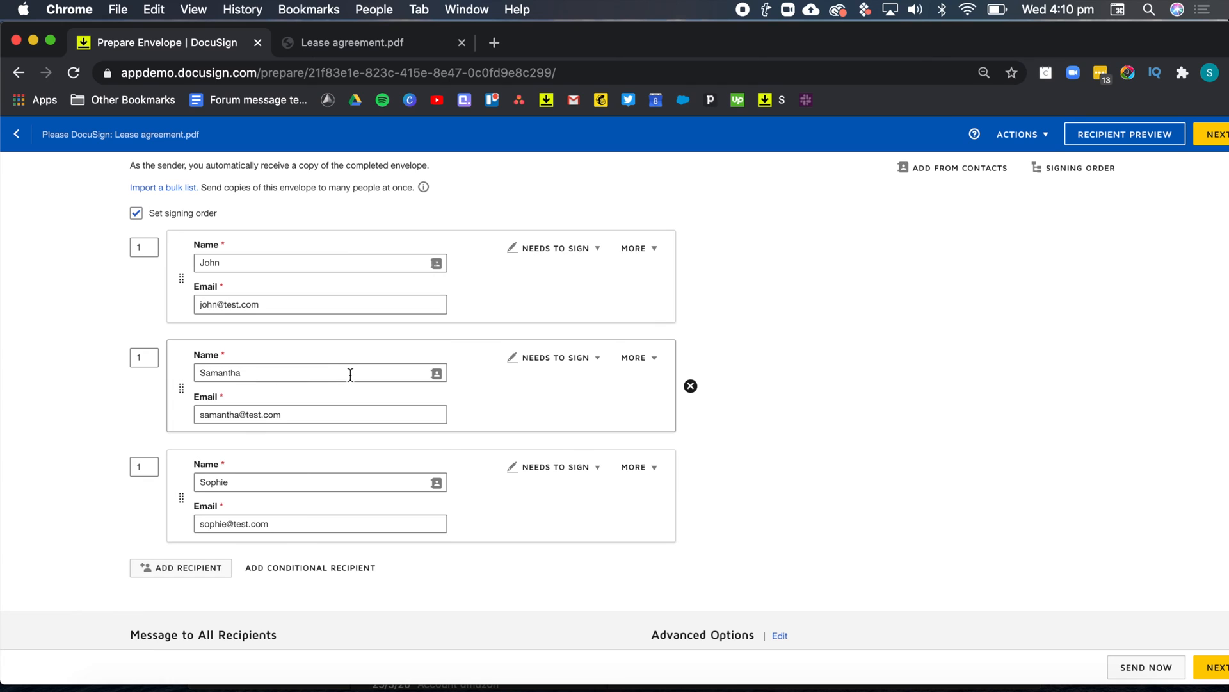
Step: Add the landlord Jack as a fourth recipient, signer 2
{"action": "scroll", "scroll_direction": "down", "scroll_amount": 3}
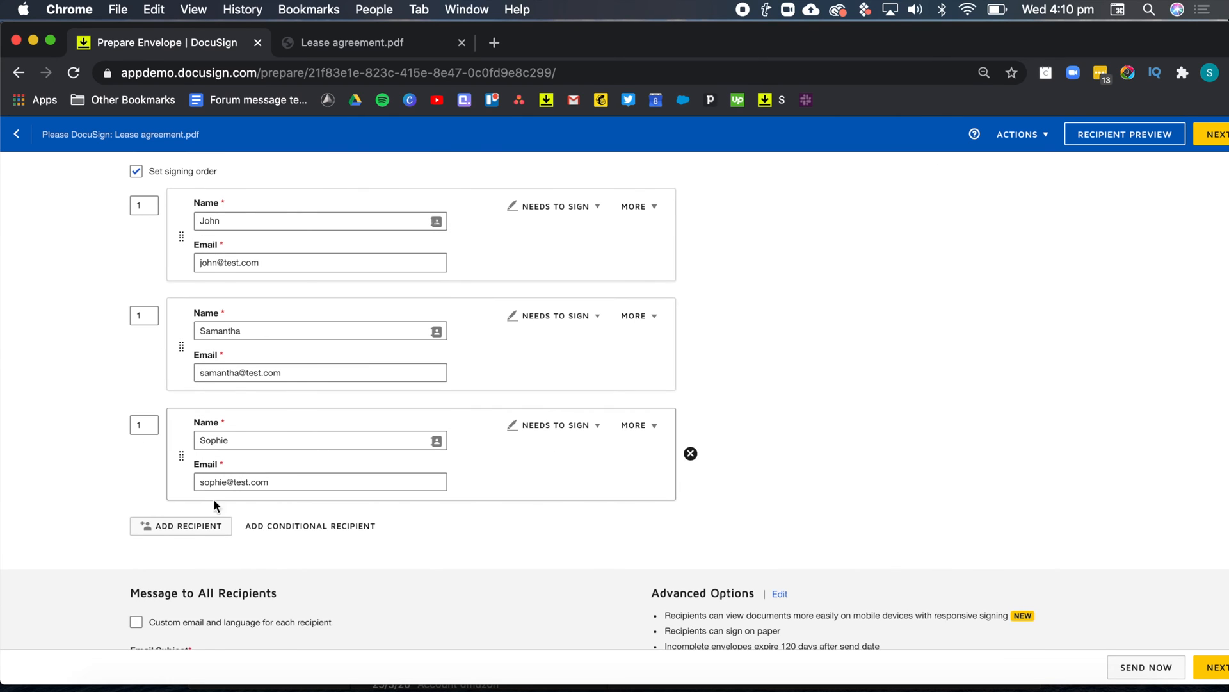
{"action": "left_click", "coordinate": [180, 525]}
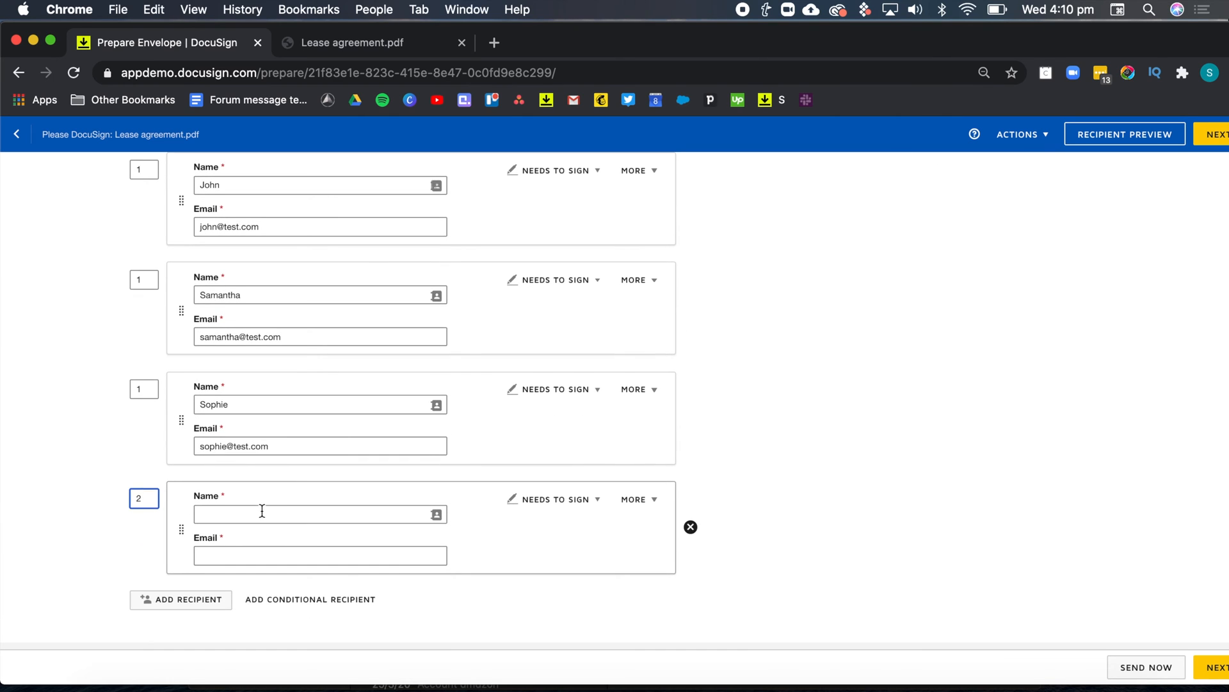
{"action": "type", "text": "S"}
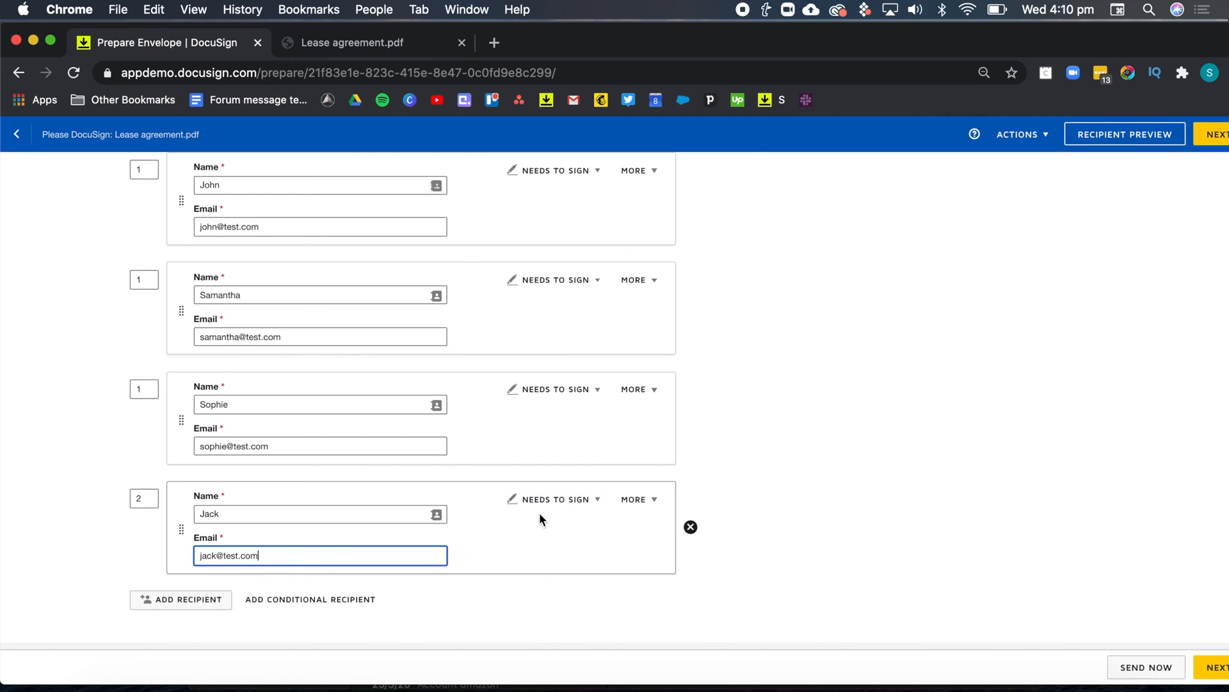
{"action": "scroll", "scroll_direction": "down", "scroll_amount": 3}
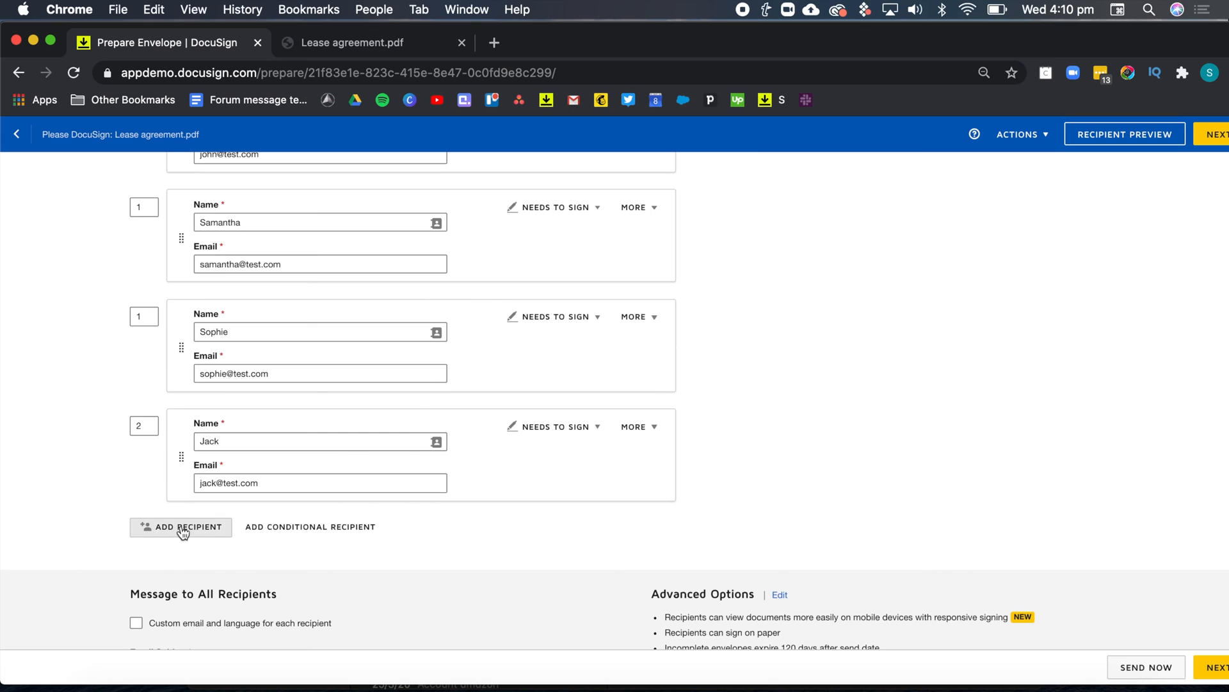
Step: Add a recipient named Accounts at step 3 with the Receives a Copy role
{"action": "left_click", "coordinate": [181, 526]}
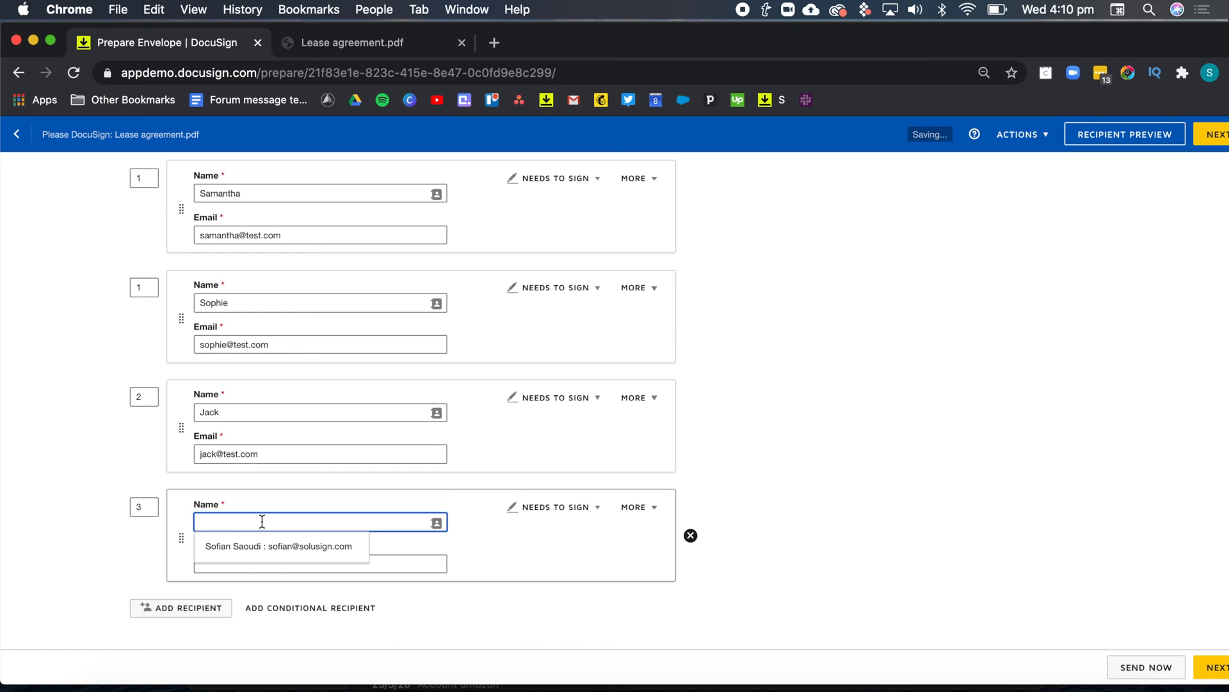
{"action": "type", "text": "Accounts"}
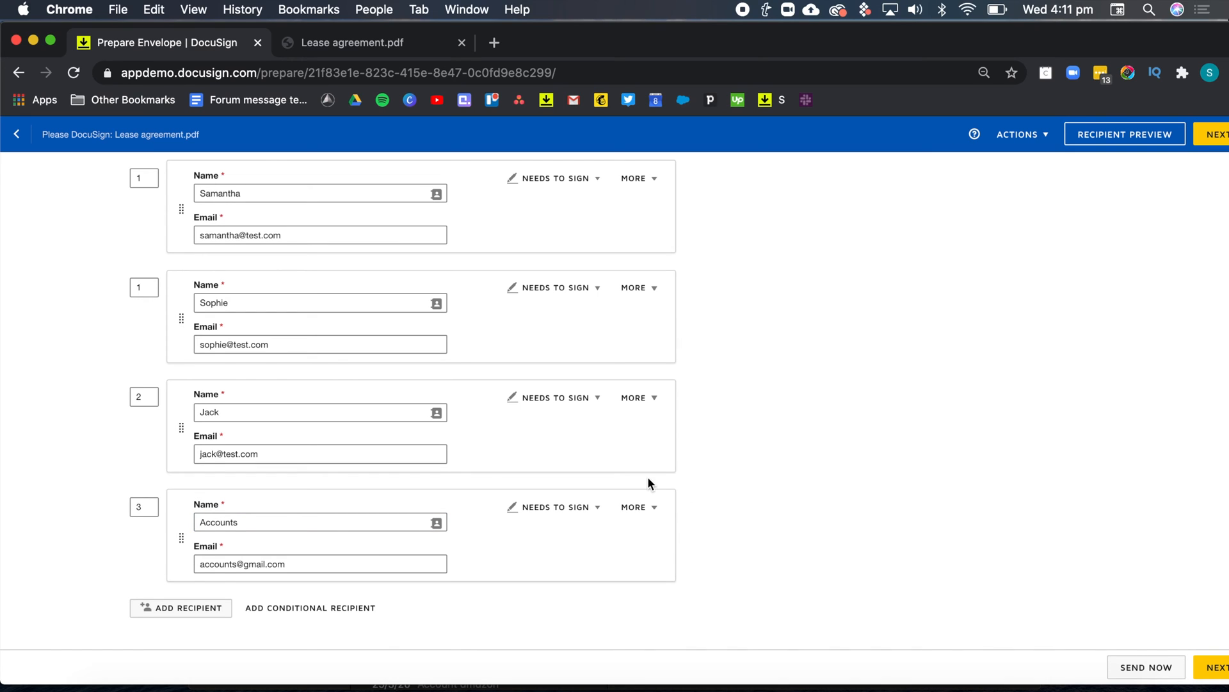
{"action": "left_click", "coordinate": [553, 507]}
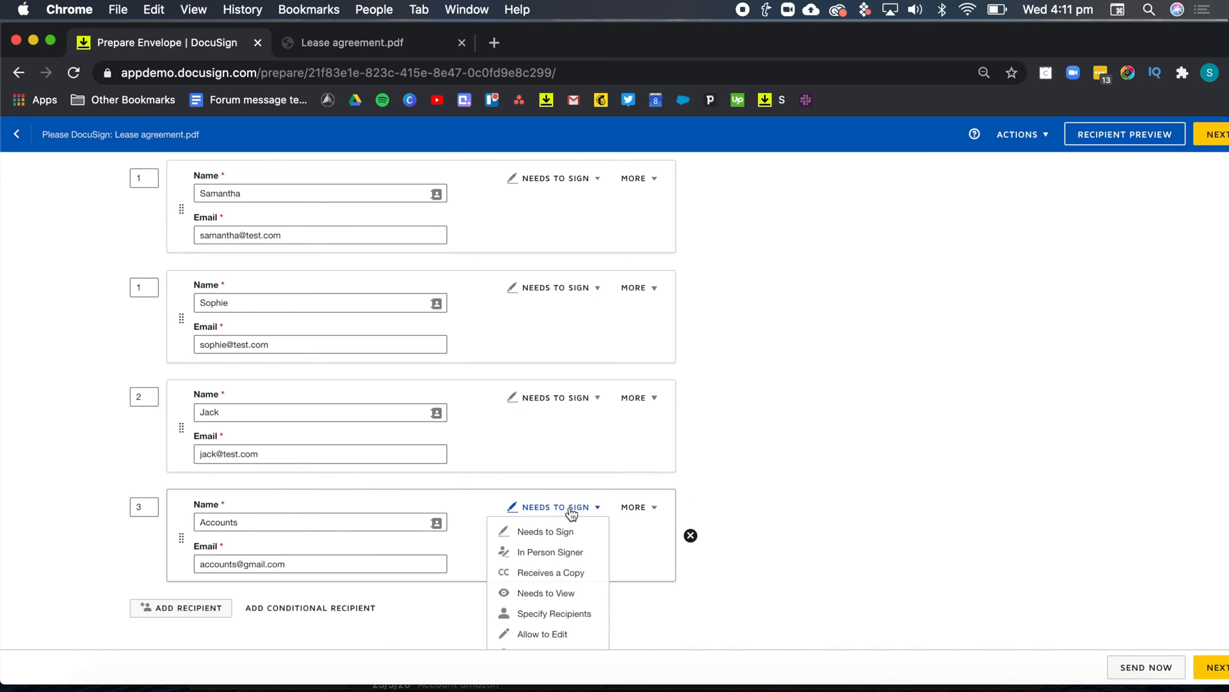
{"action": "left_click", "coordinate": [551, 571]}
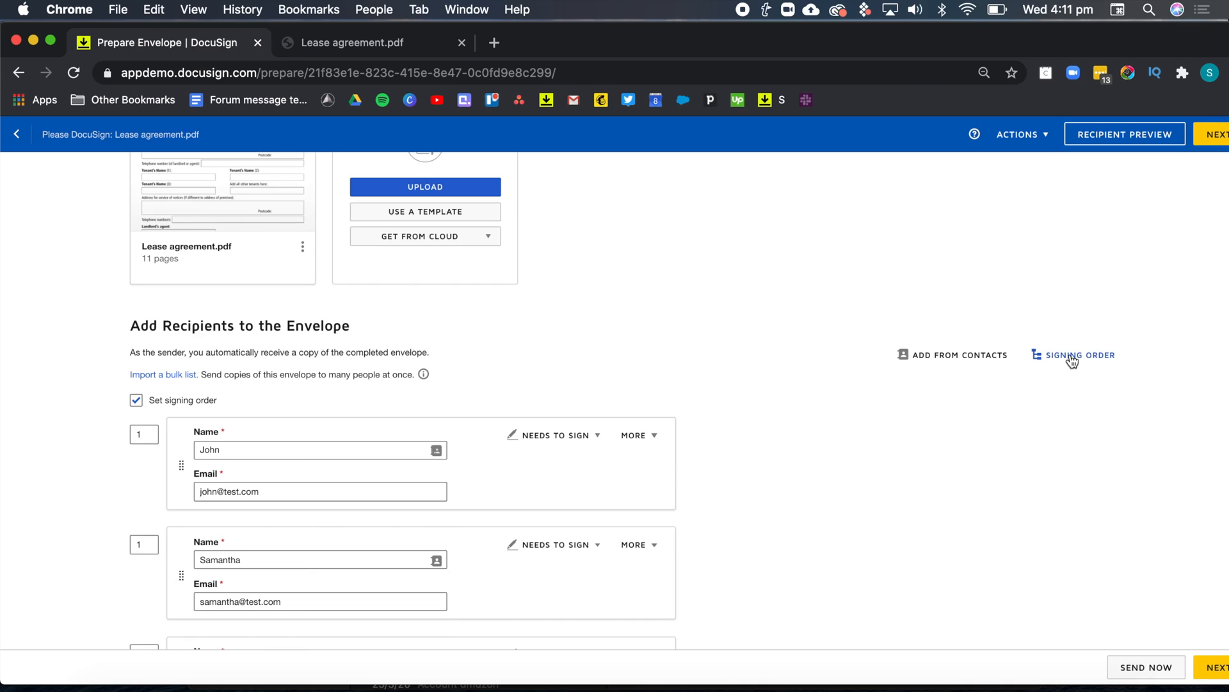
{"action": "left_click", "coordinate": [1079, 355]}
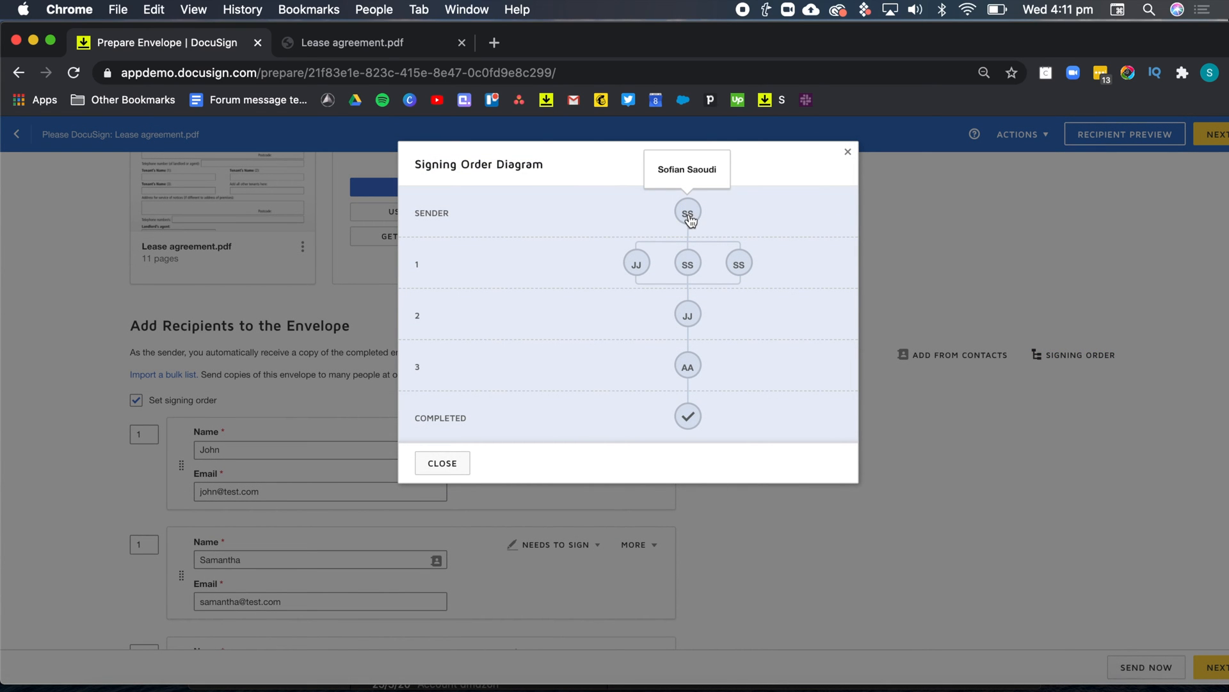
{"action": "mouse_move", "coordinate": [709, 218]}
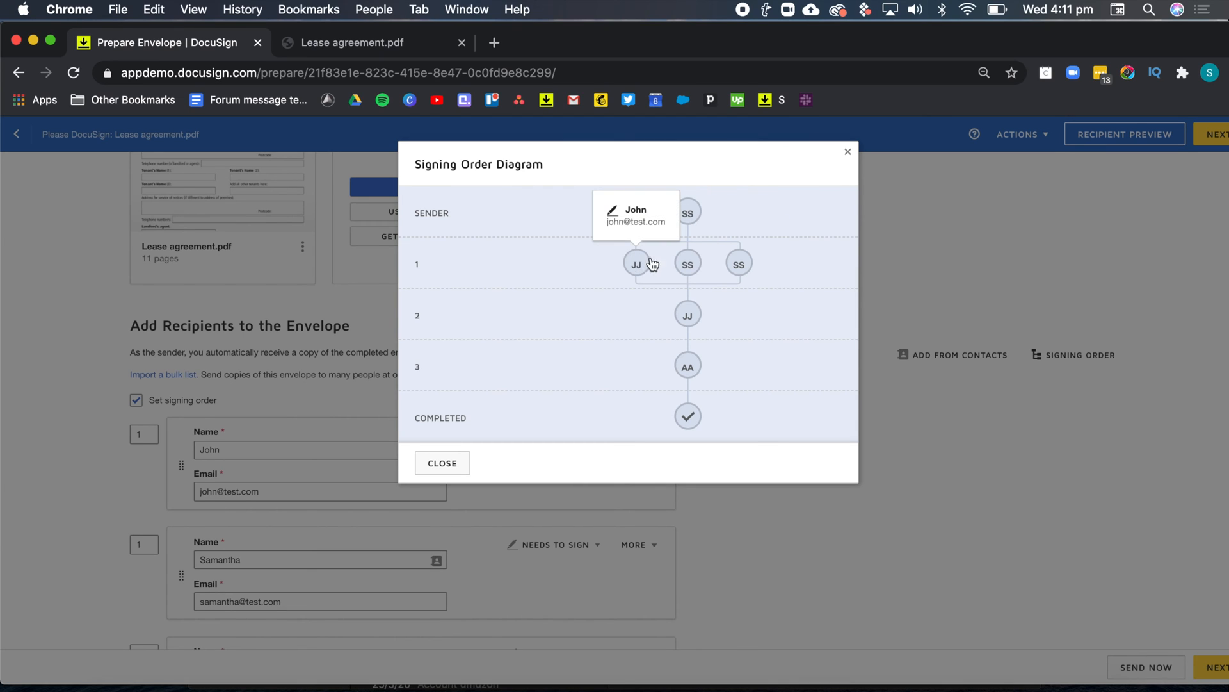
{"action": "mouse_move", "coordinate": [737, 262]}
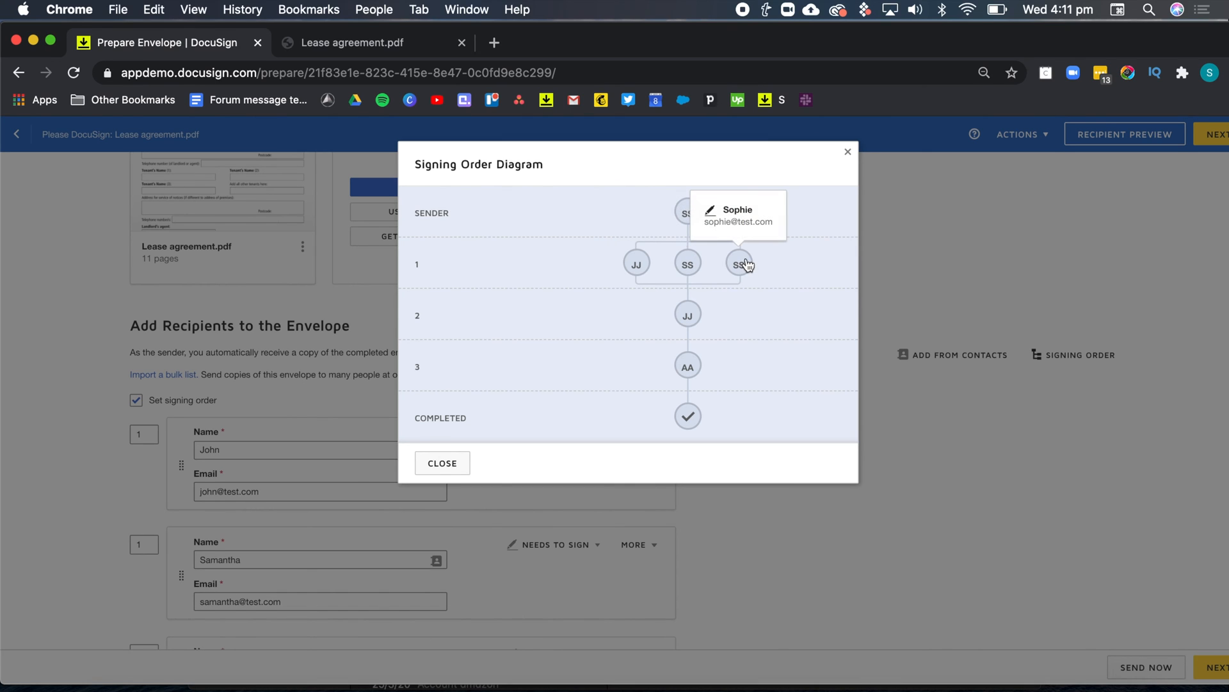
{"action": "mouse_move", "coordinate": [766, 268]}
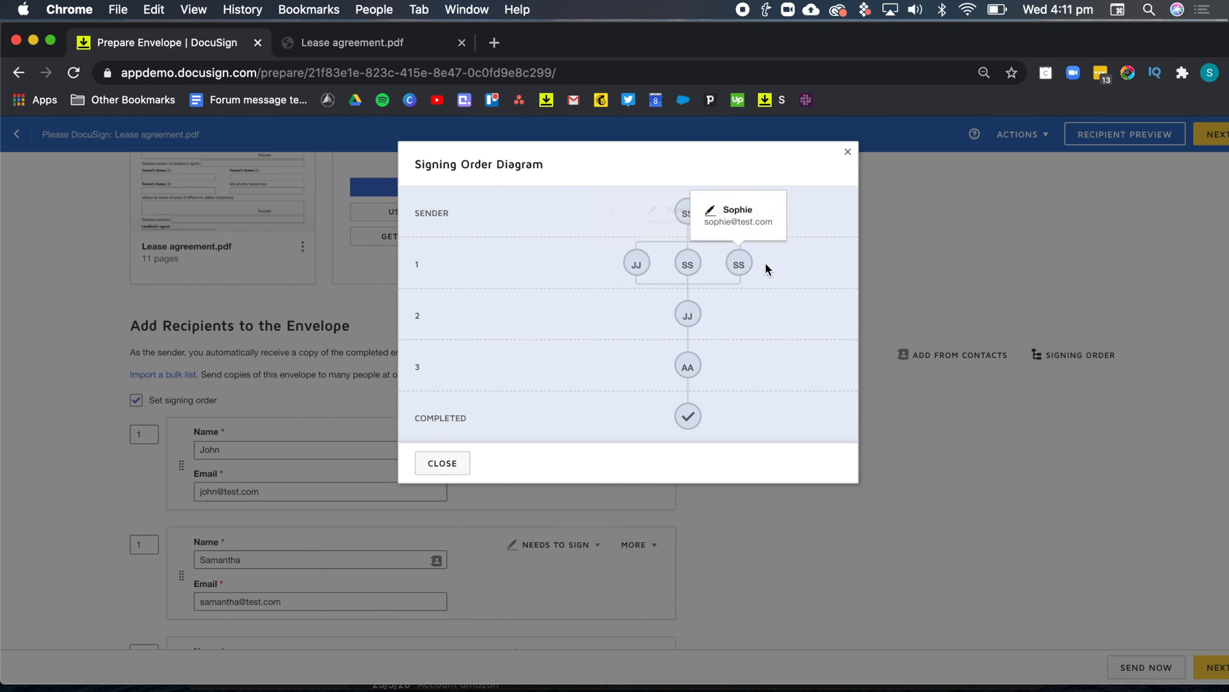
{"action": "mouse_move", "coordinate": [637, 263]}
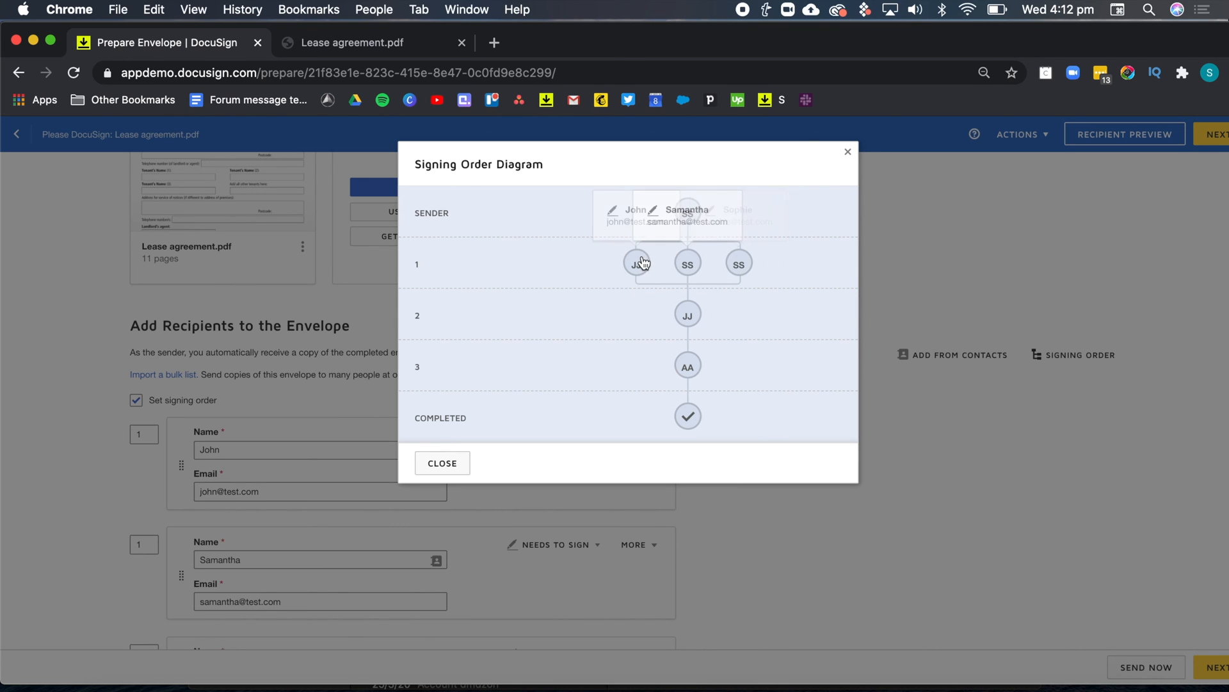
{"action": "mouse_move", "coordinate": [687, 263]}
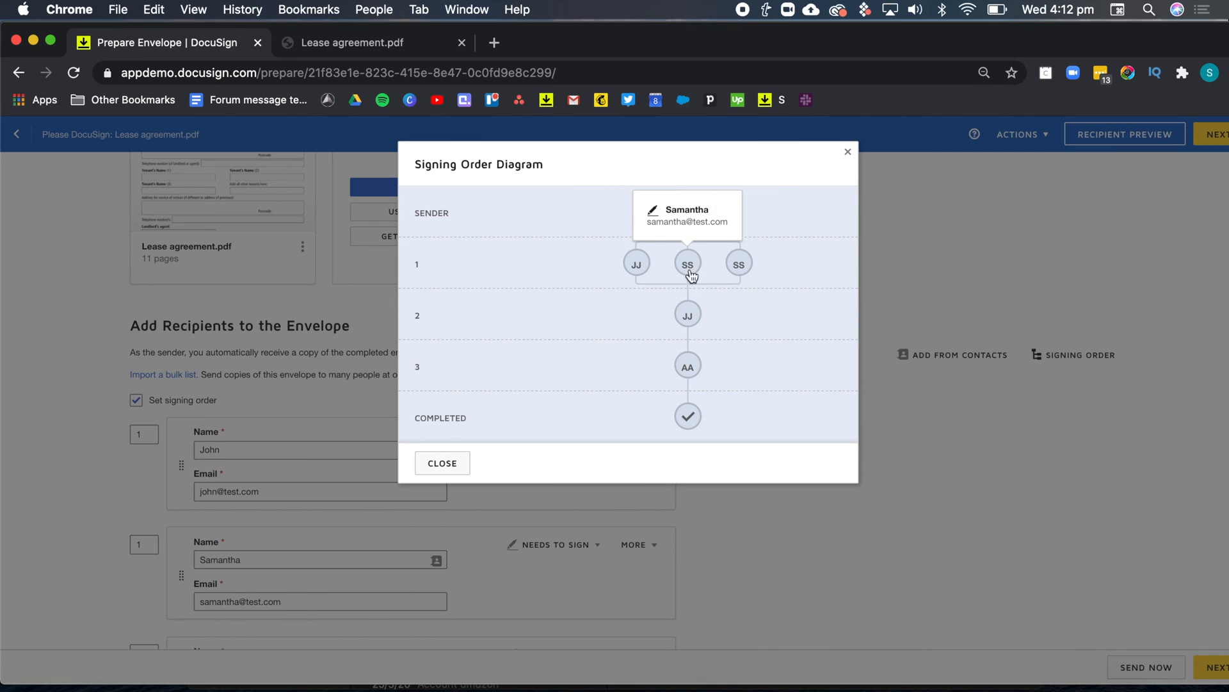
{"action": "mouse_move", "coordinate": [688, 315]}
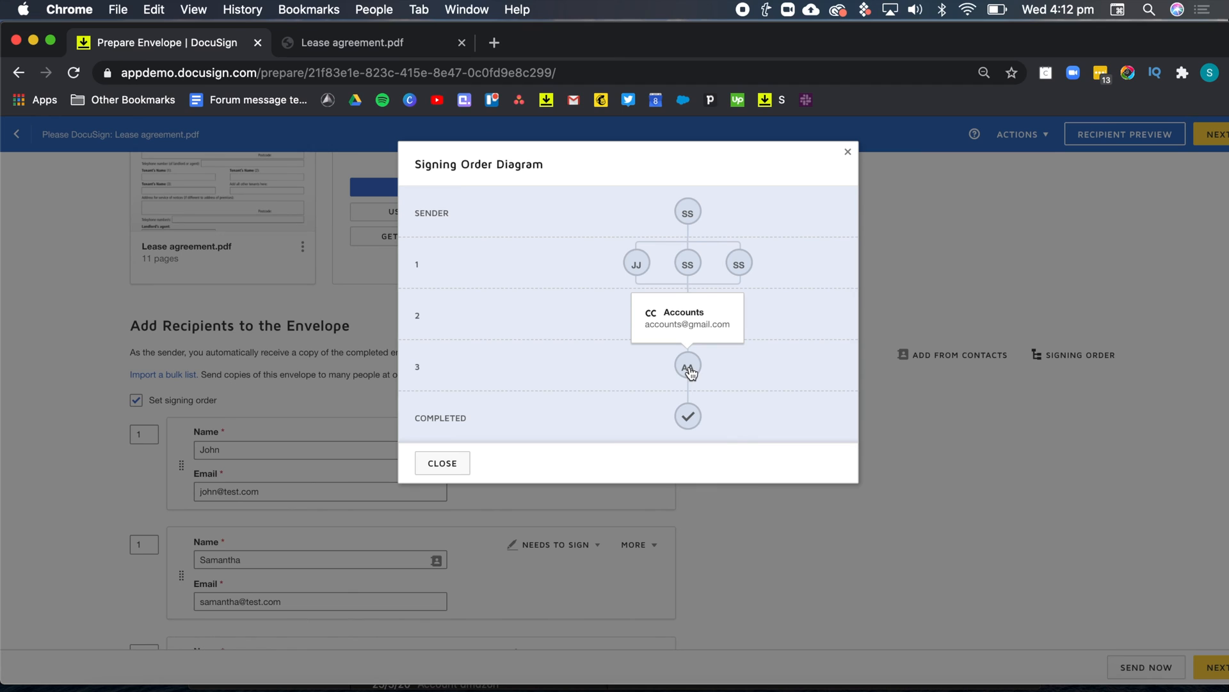
{"action": "mouse_move", "coordinate": [688, 367]}
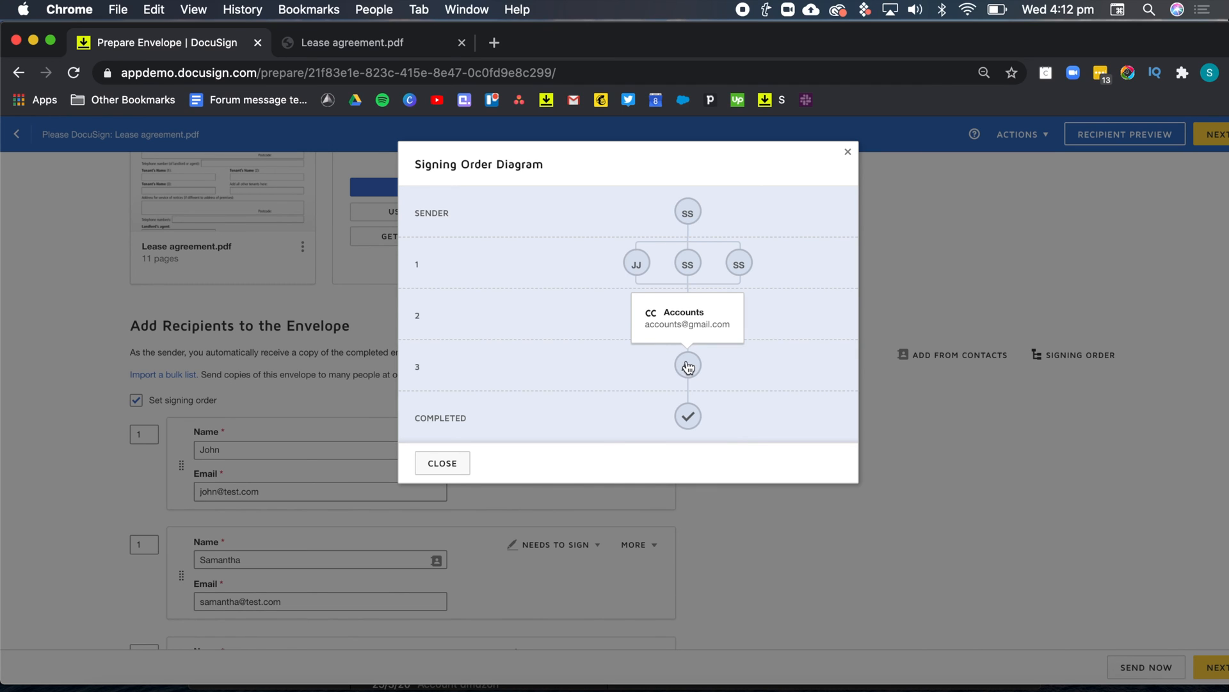
{"action": "mouse_move", "coordinate": [660, 355]}
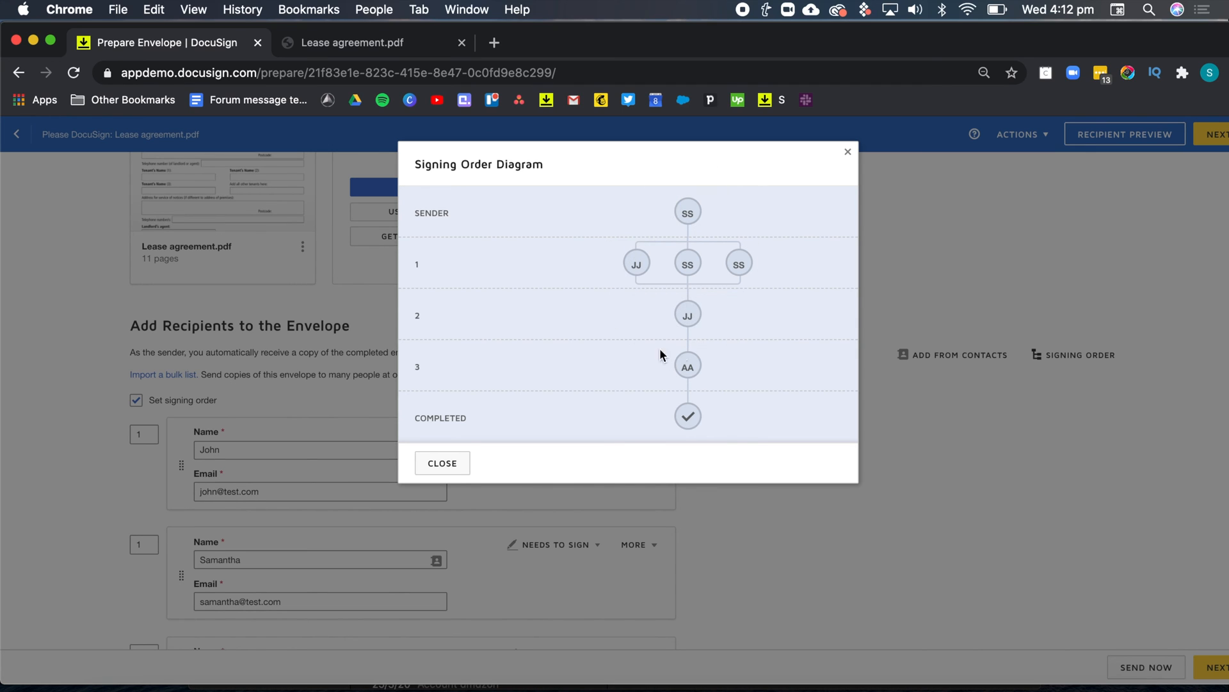
{"action": "mouse_move", "coordinate": [678, 355]}
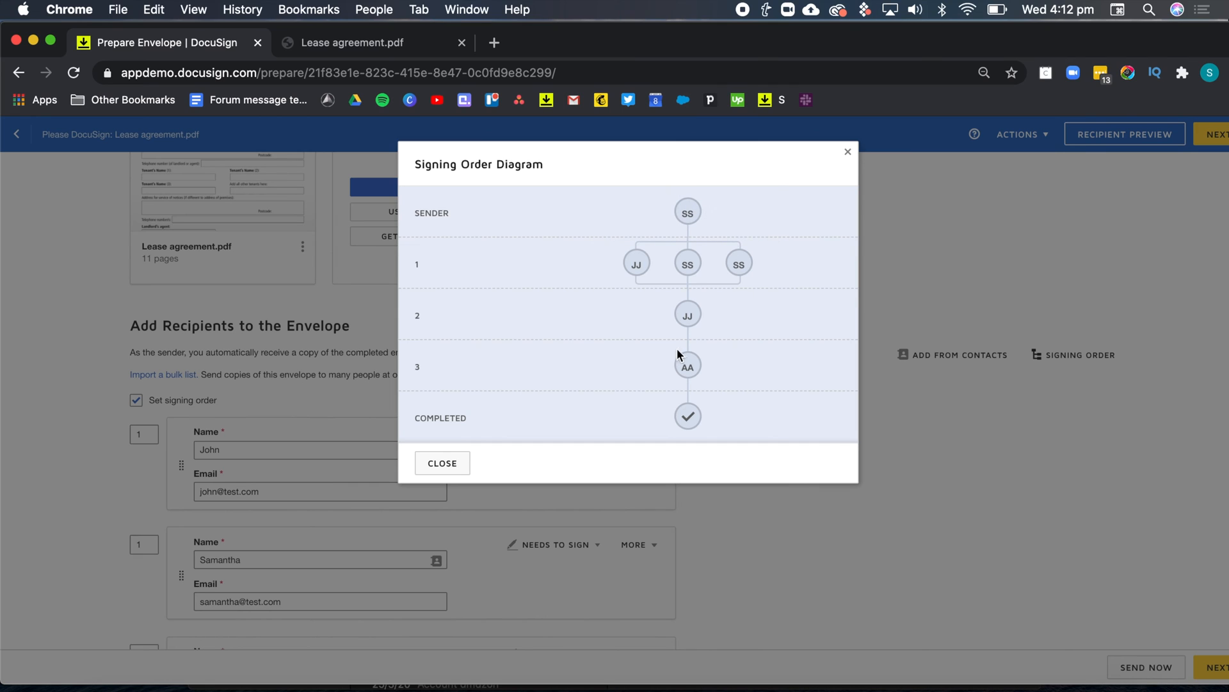
{"action": "mouse_move", "coordinate": [688, 212]}
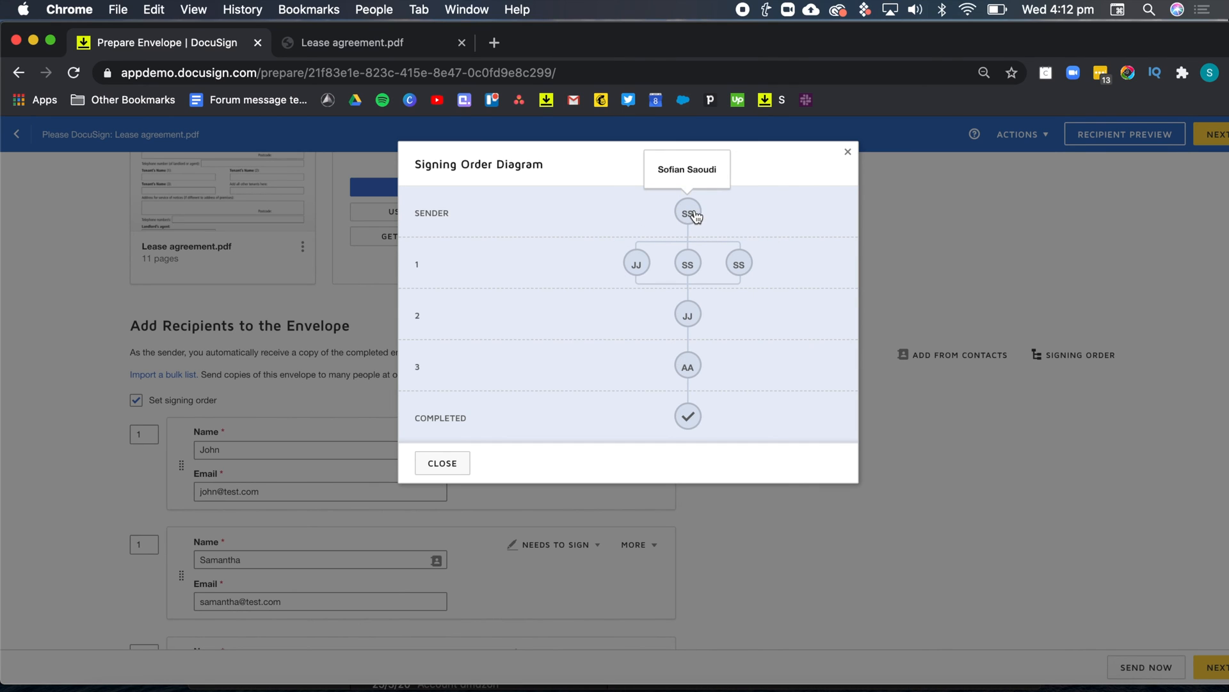
{"action": "mouse_move", "coordinate": [693, 215]}
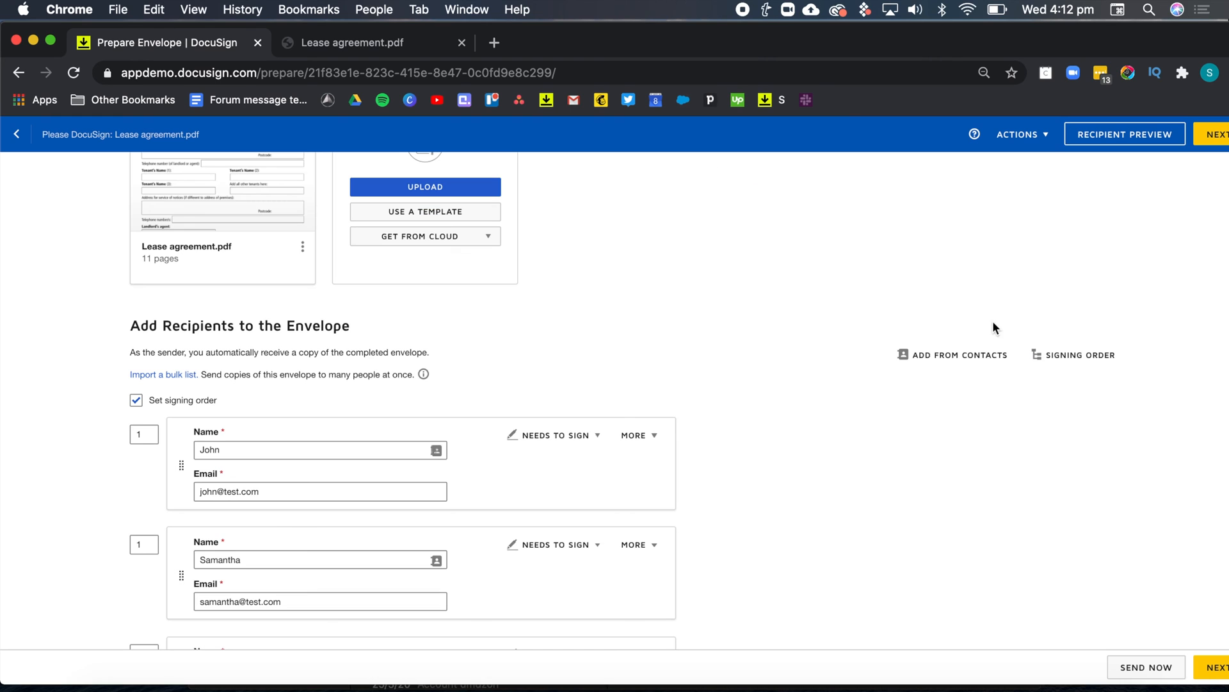
{"action": "left_click", "coordinate": [1223, 133]}
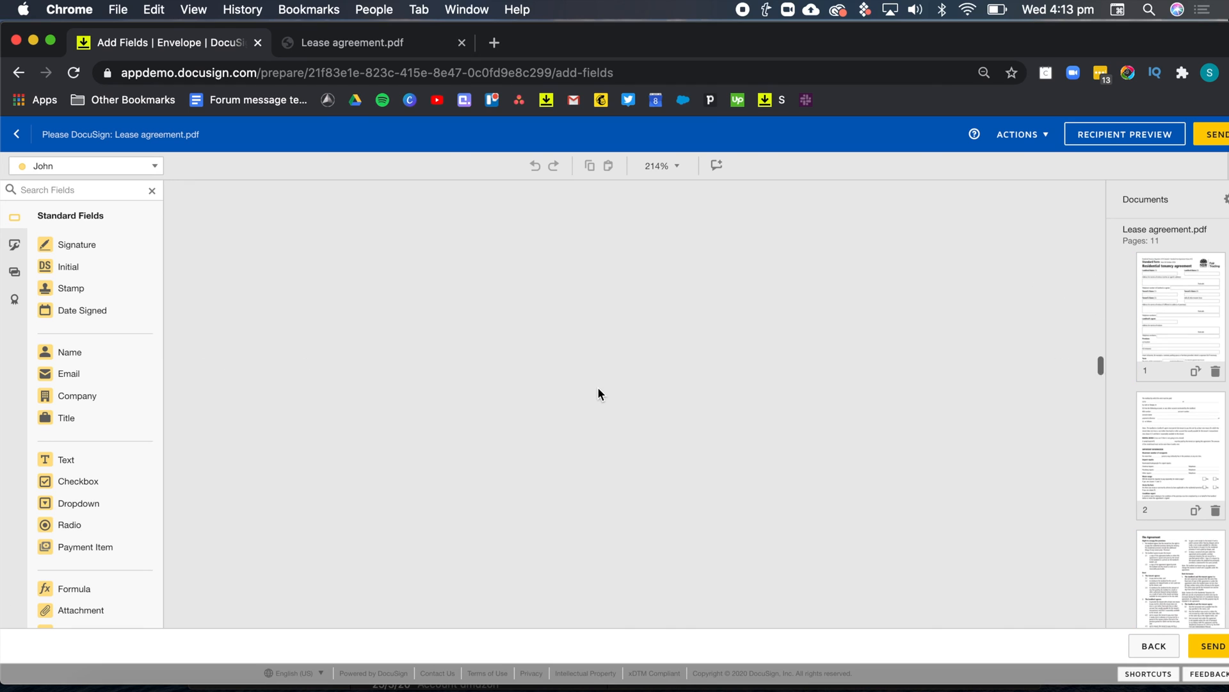
Step: Scroll to the lease's signature page and set the zoom to 125% to see all signing blocks
{"action": "scroll", "scroll_direction": "down", "scroll_amount": 3}
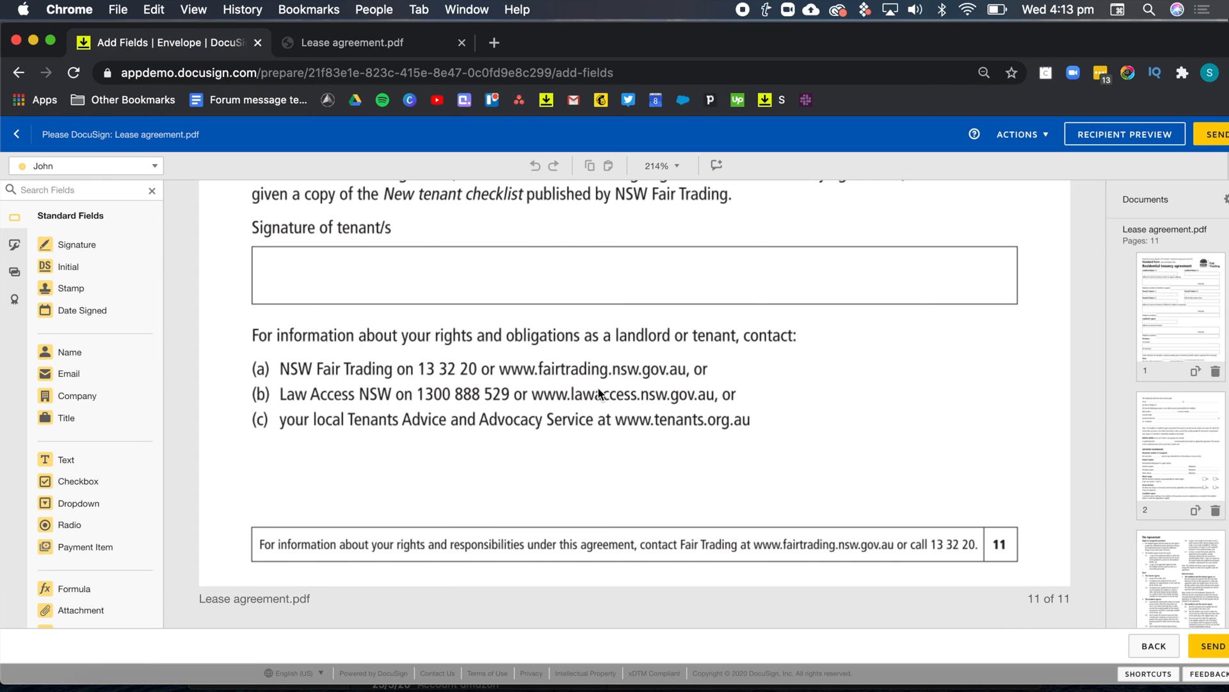
{"action": "left_click", "coordinate": [661, 165]}
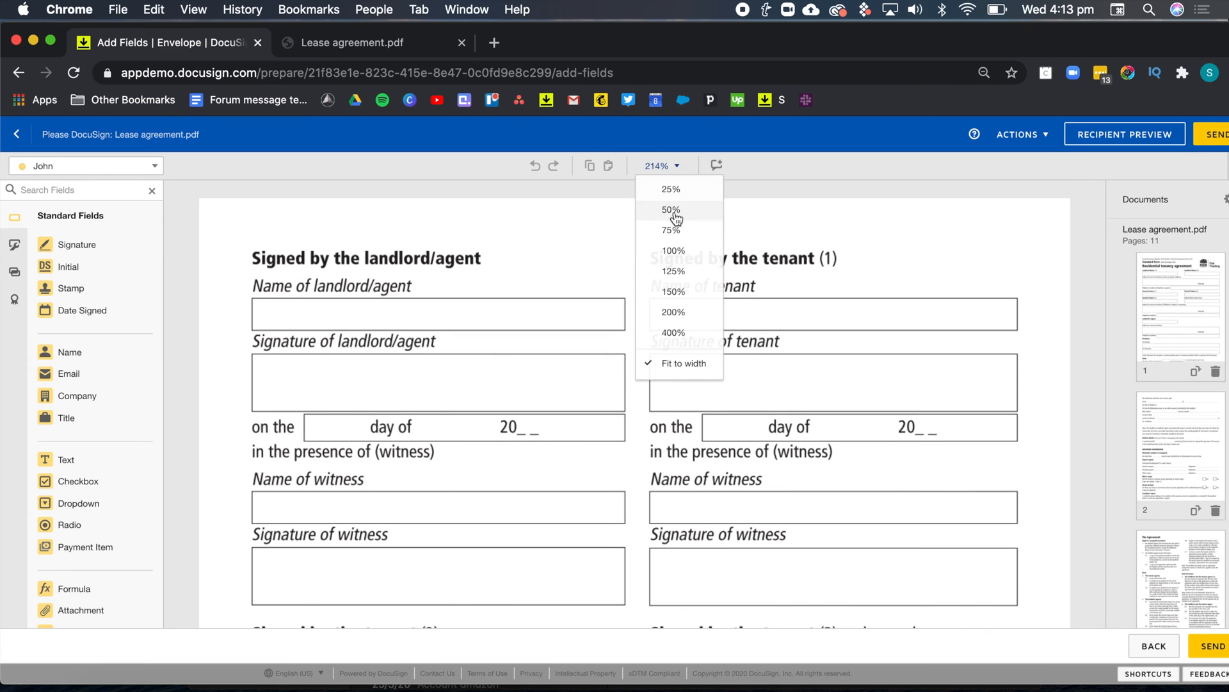
{"action": "left_click", "coordinate": [672, 270]}
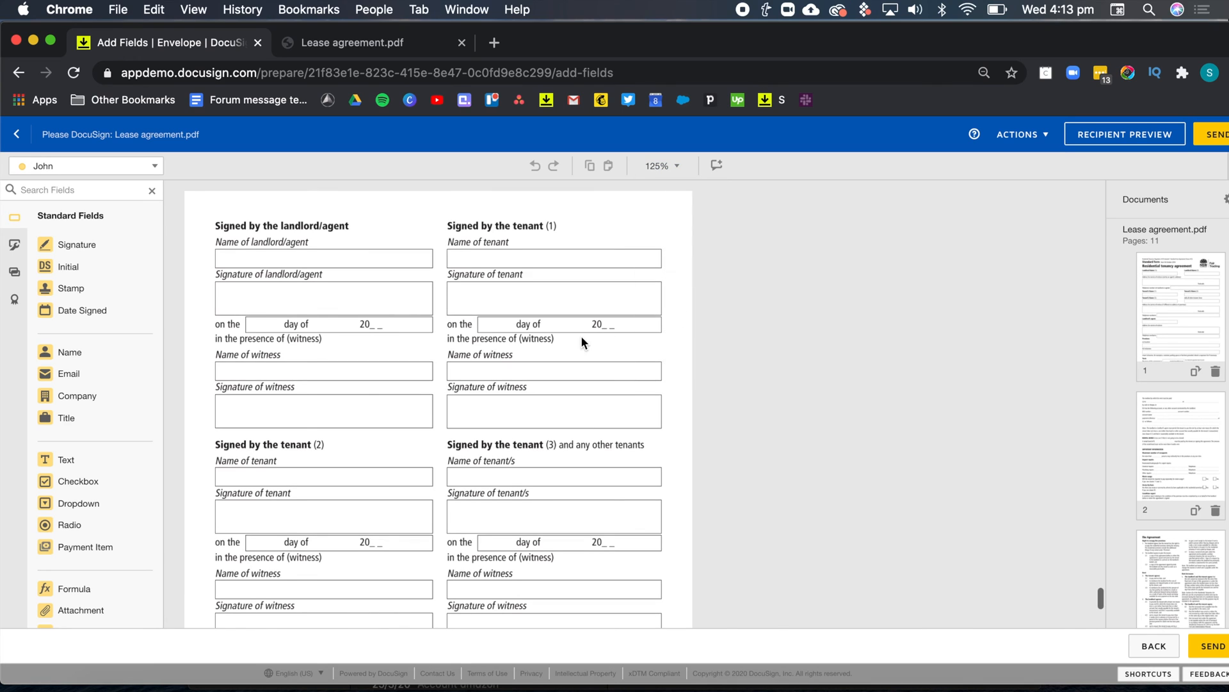
{"action": "mouse_move", "coordinate": [309, 222]}
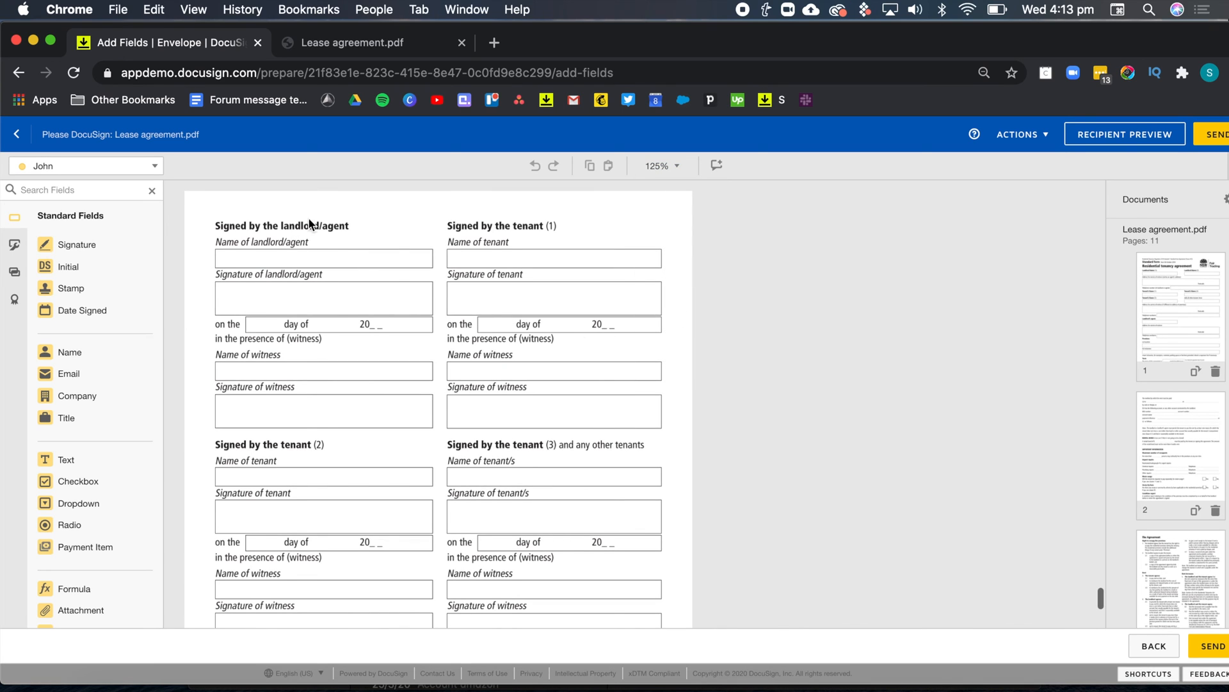
{"action": "mouse_move", "coordinate": [296, 448]}
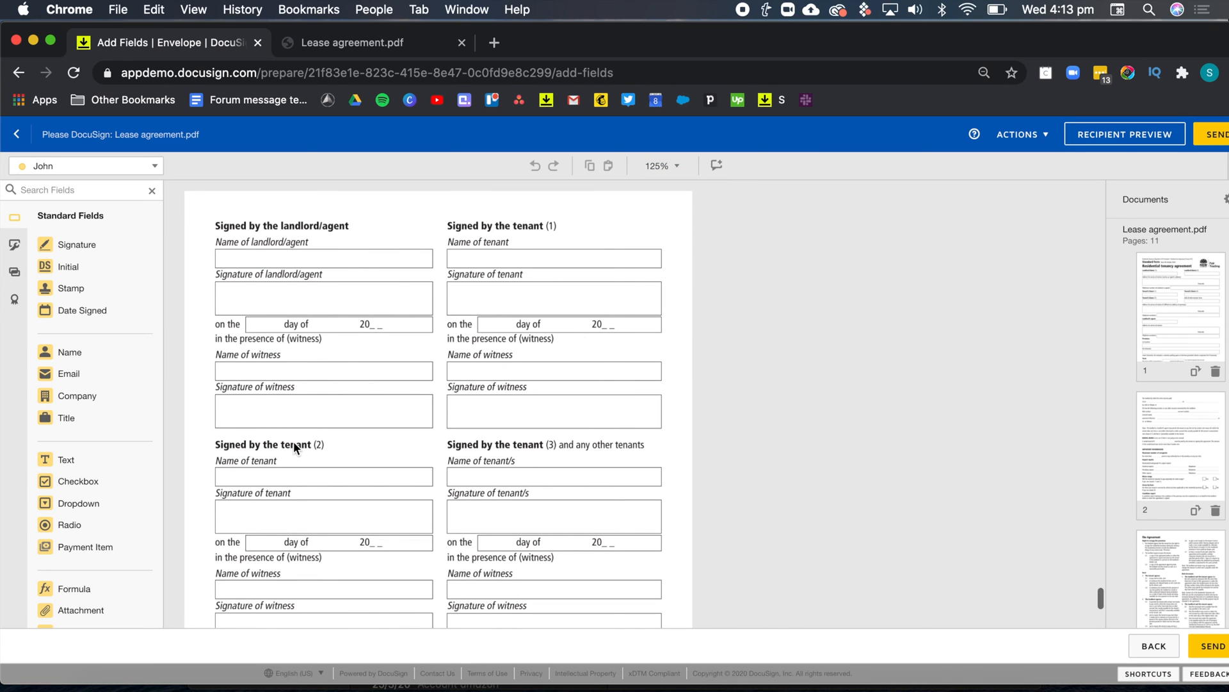
{"action": "mouse_move", "coordinate": [518, 560]}
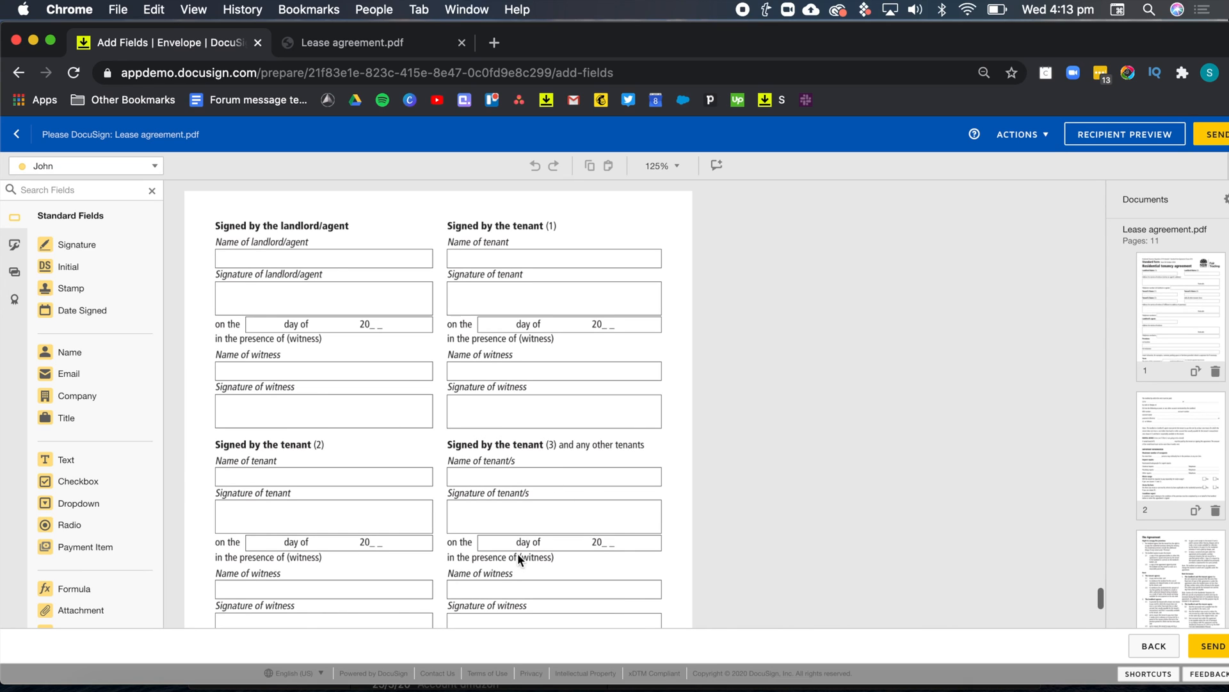
{"action": "mouse_move", "coordinate": [341, 307]}
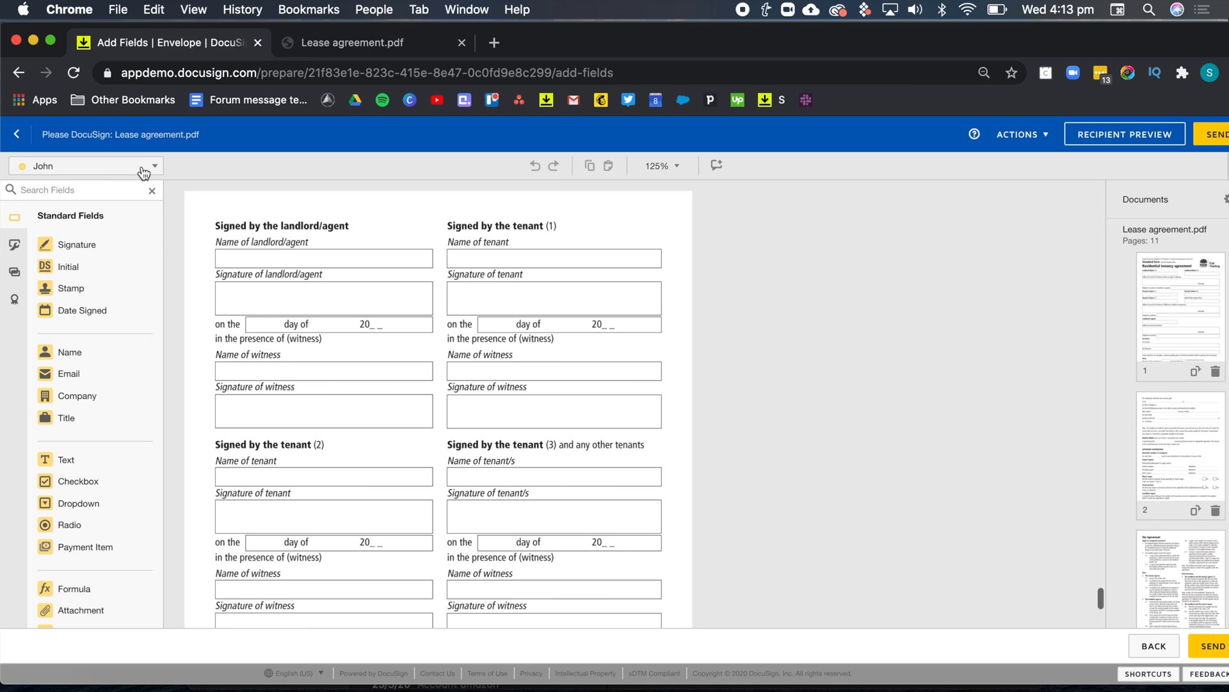
Step: Make Jack the active recipient and place his name, signature and date fields in the landlord block
{"action": "left_click", "coordinate": [83, 166]}
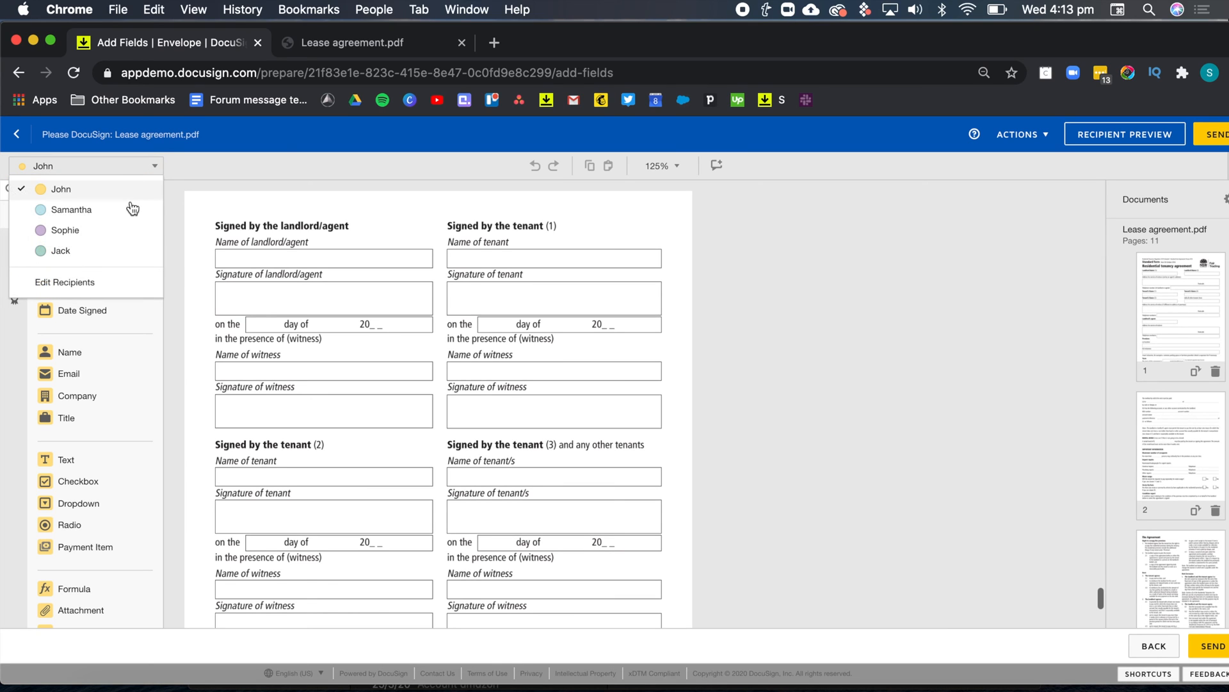
{"action": "mouse_move", "coordinate": [114, 295]}
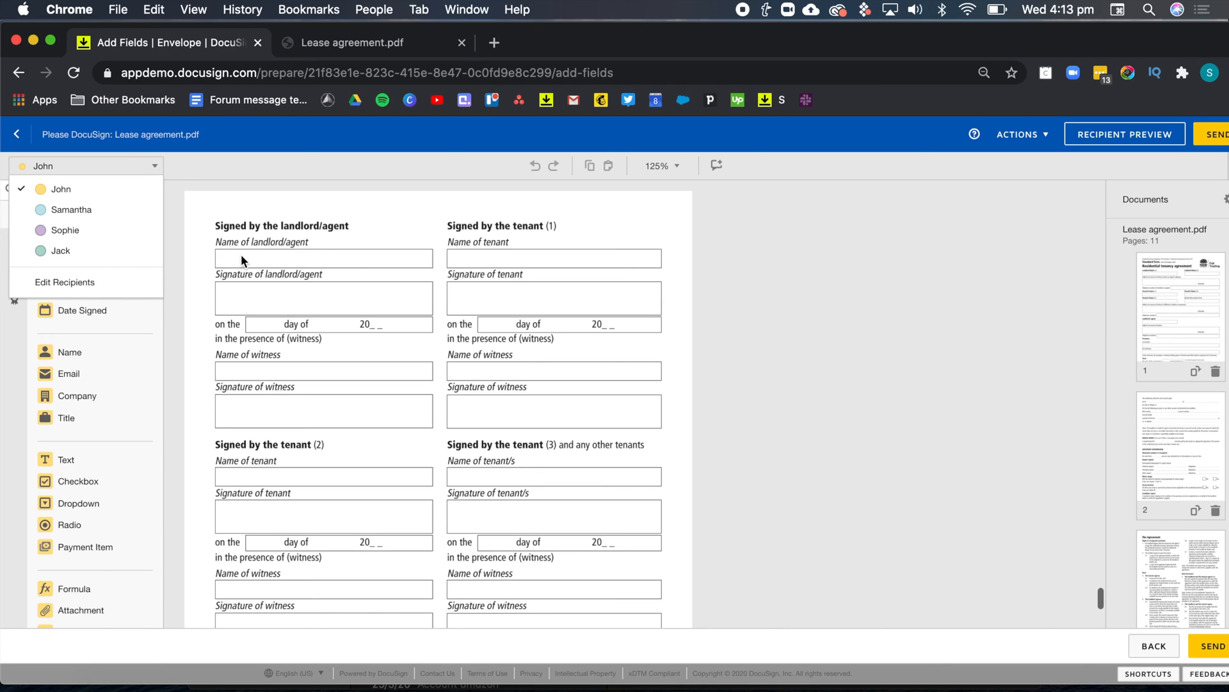
{"action": "mouse_move", "coordinate": [306, 431]}
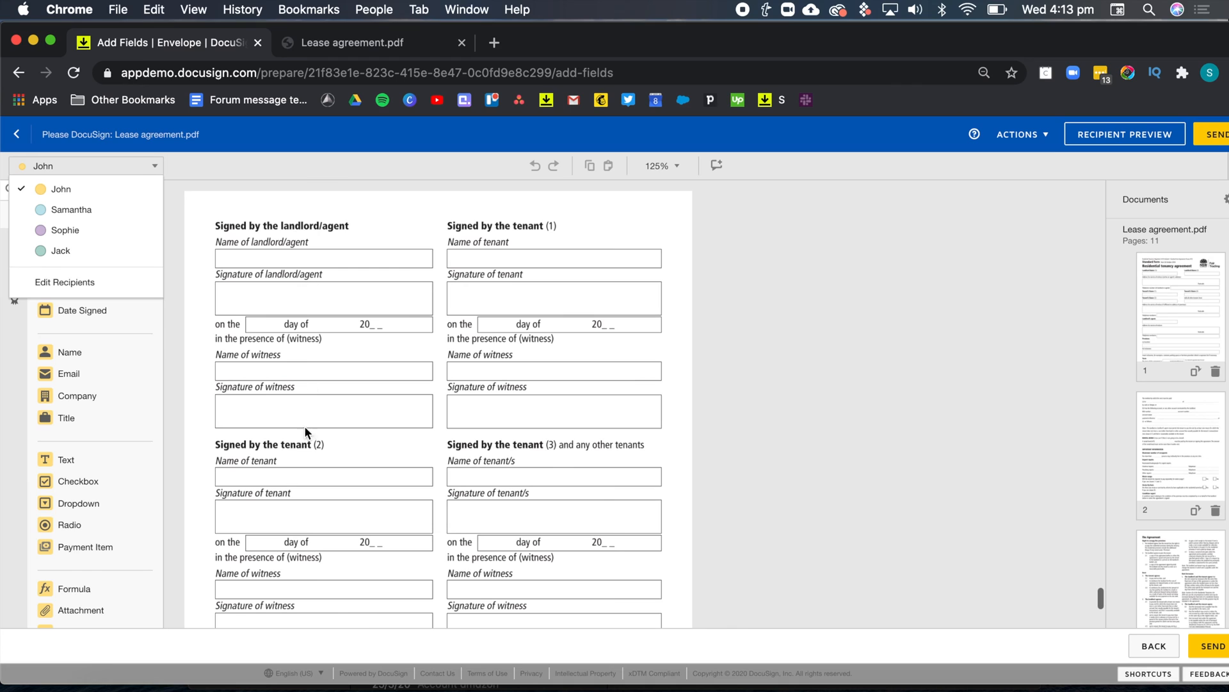
{"action": "mouse_move", "coordinate": [271, 339]}
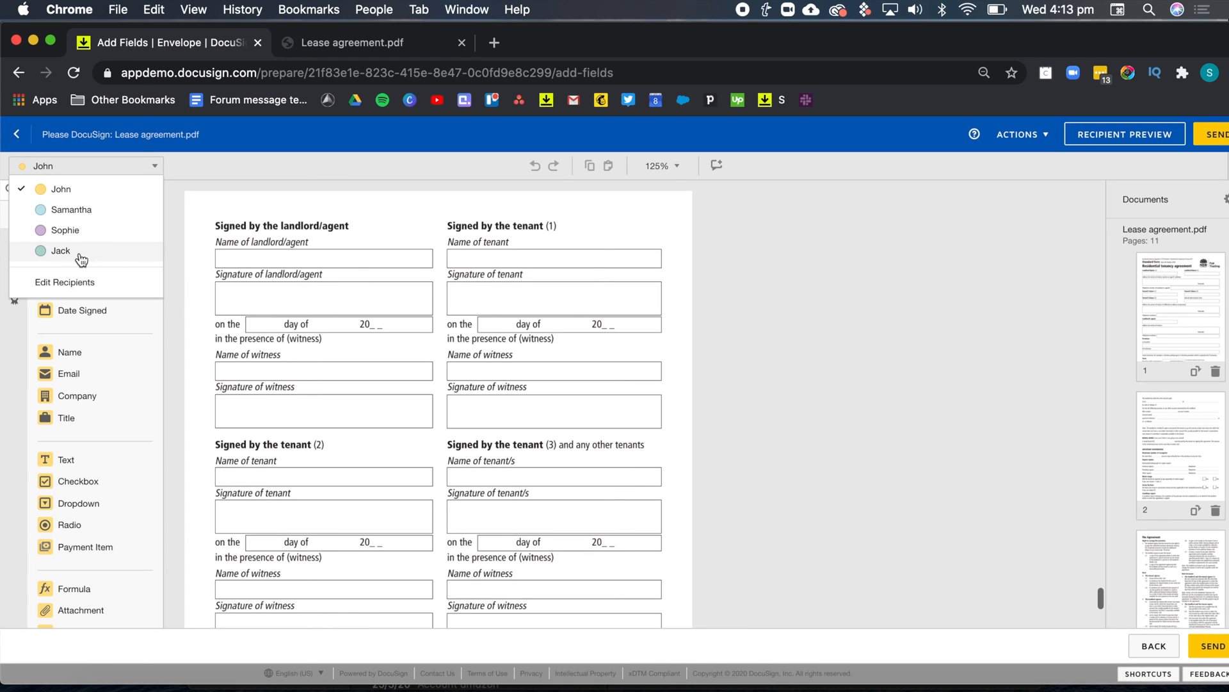
{"action": "left_click", "coordinate": [60, 250]}
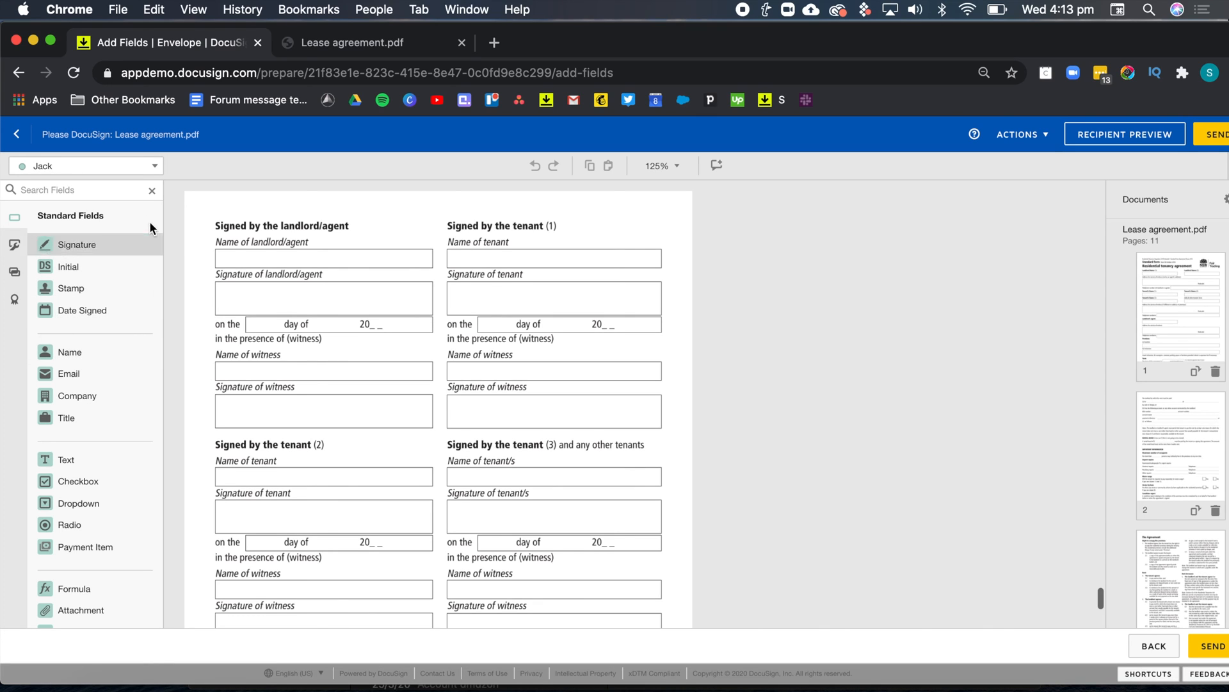
{"action": "left_click", "coordinate": [84, 165]}
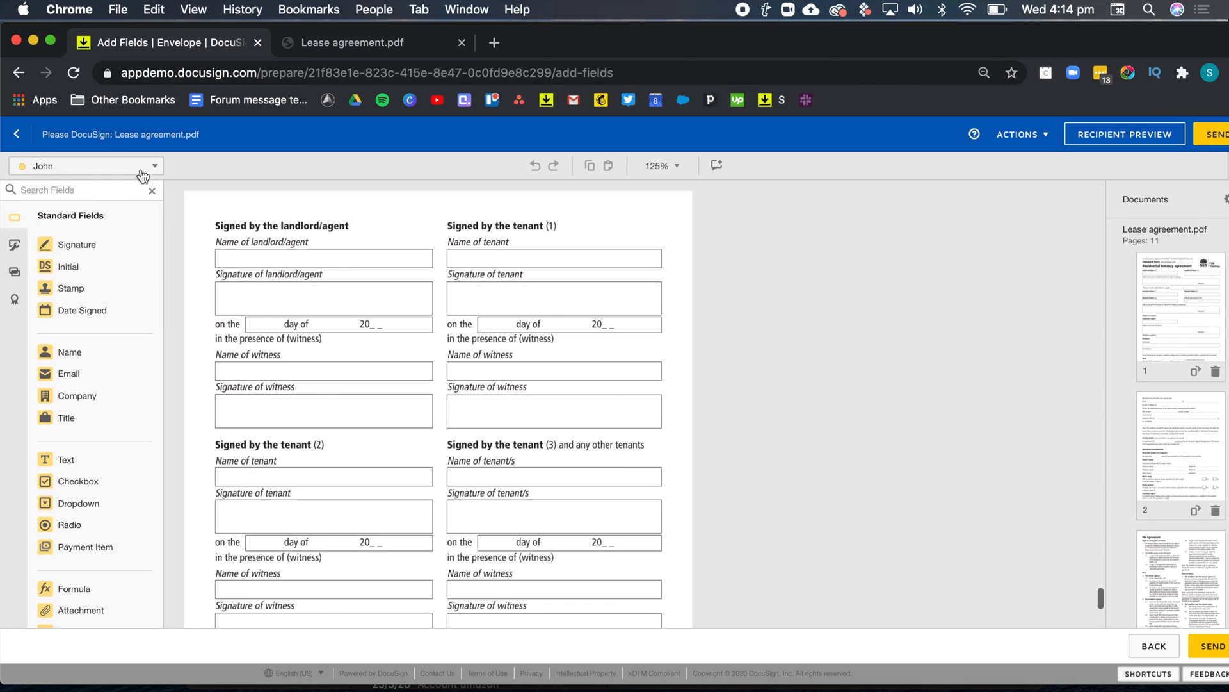
{"action": "left_click", "coordinate": [85, 165]}
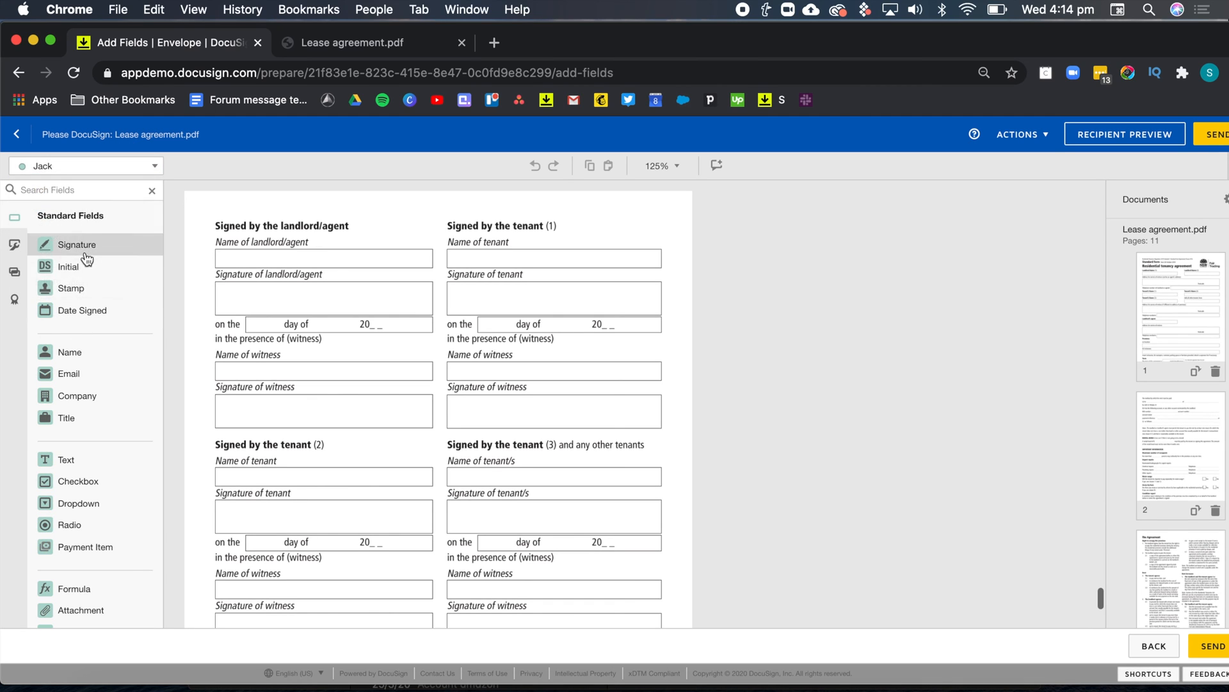
{"action": "mouse_move", "coordinate": [67, 335]}
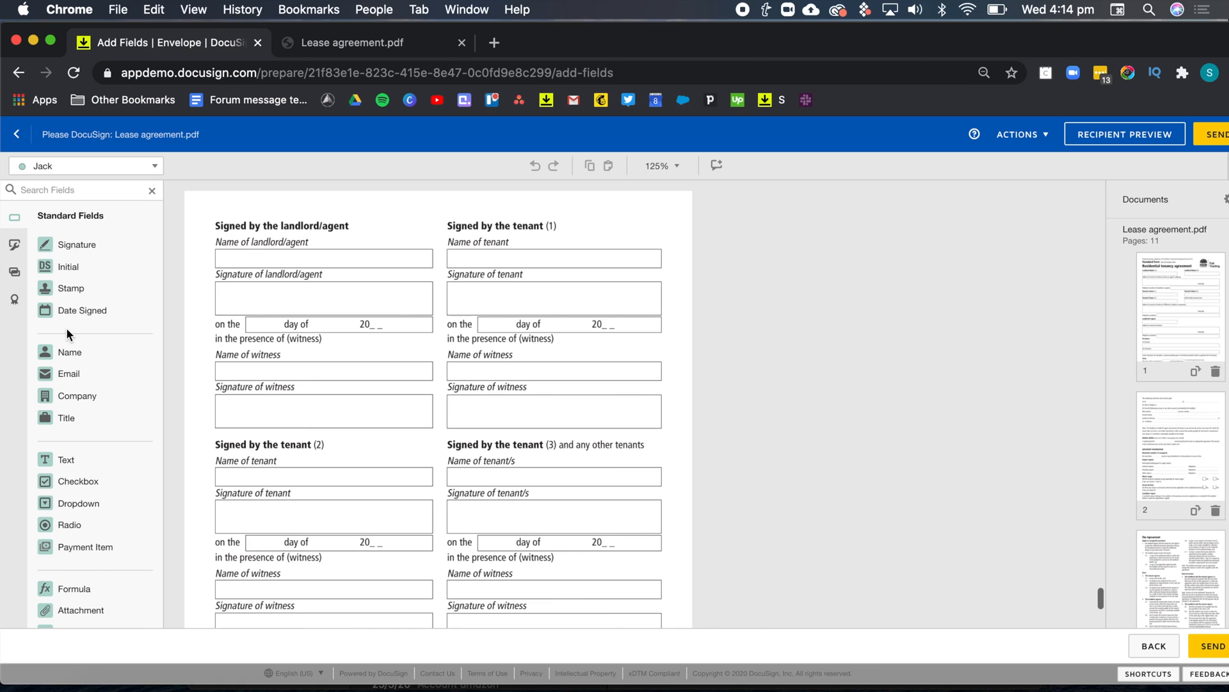
{"action": "mouse_move", "coordinate": [115, 271]}
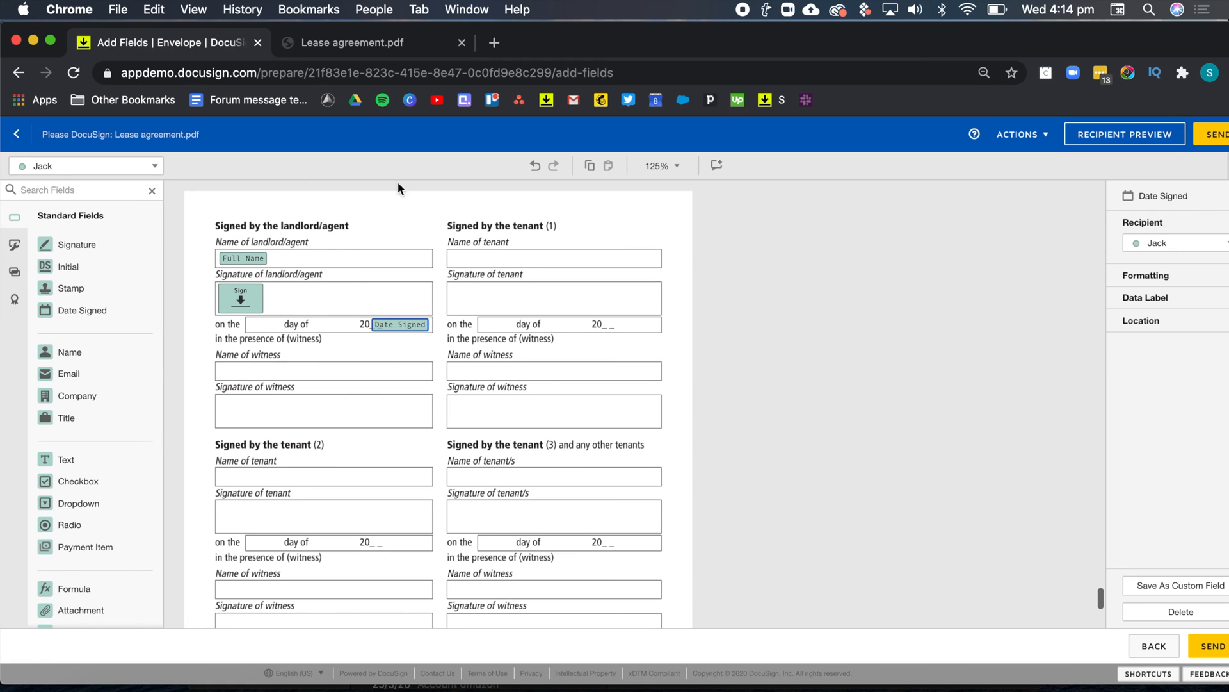
{"action": "mouse_move", "coordinate": [181, 236]}
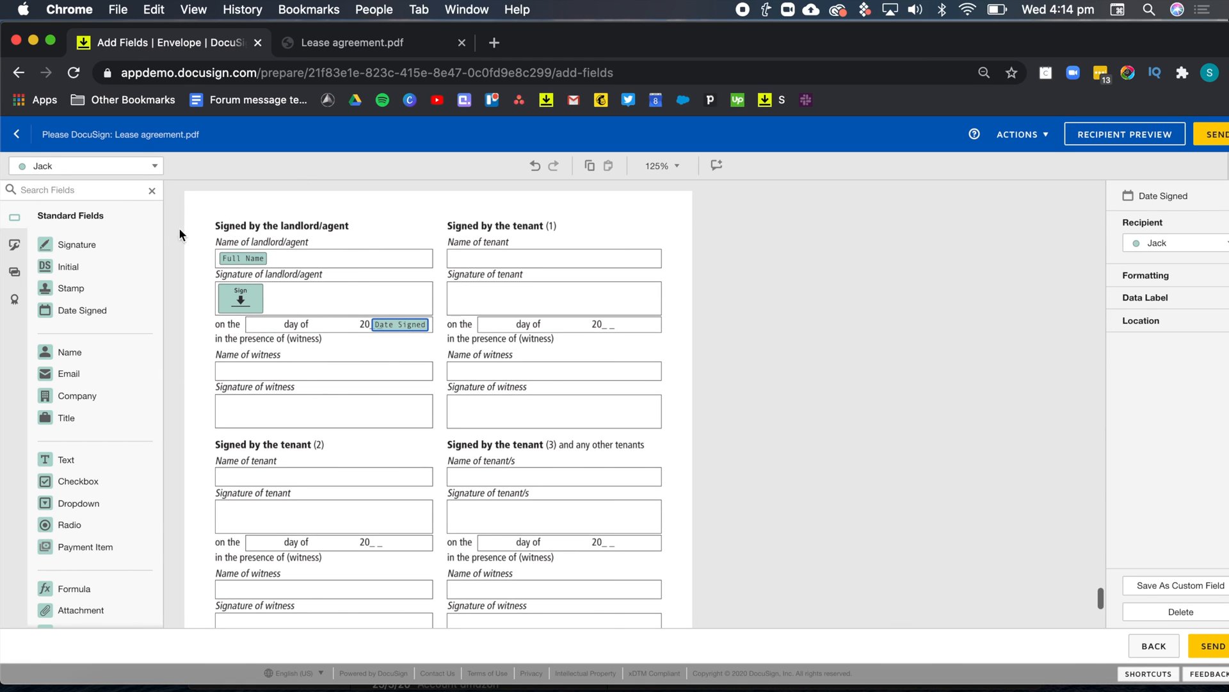
{"action": "left_click", "coordinate": [84, 165]}
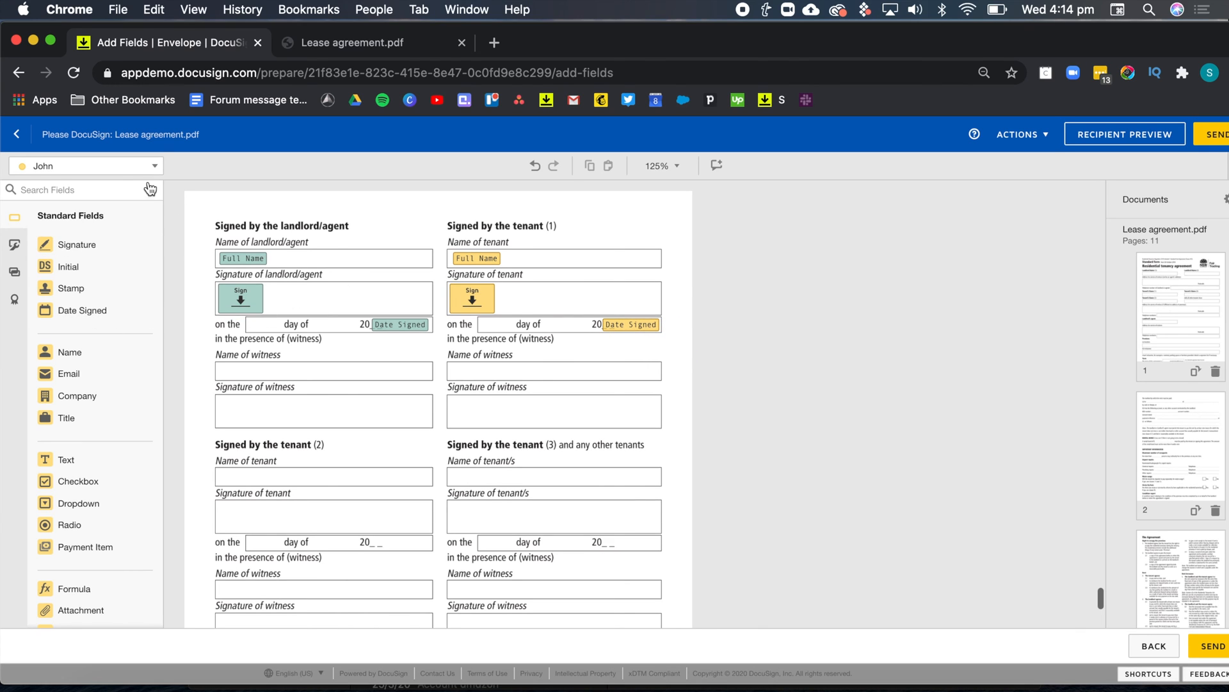
Step: Make the second tenant Samantha the active recipient for her block's name, signature and date fields
{"action": "left_click", "coordinate": [84, 165]}
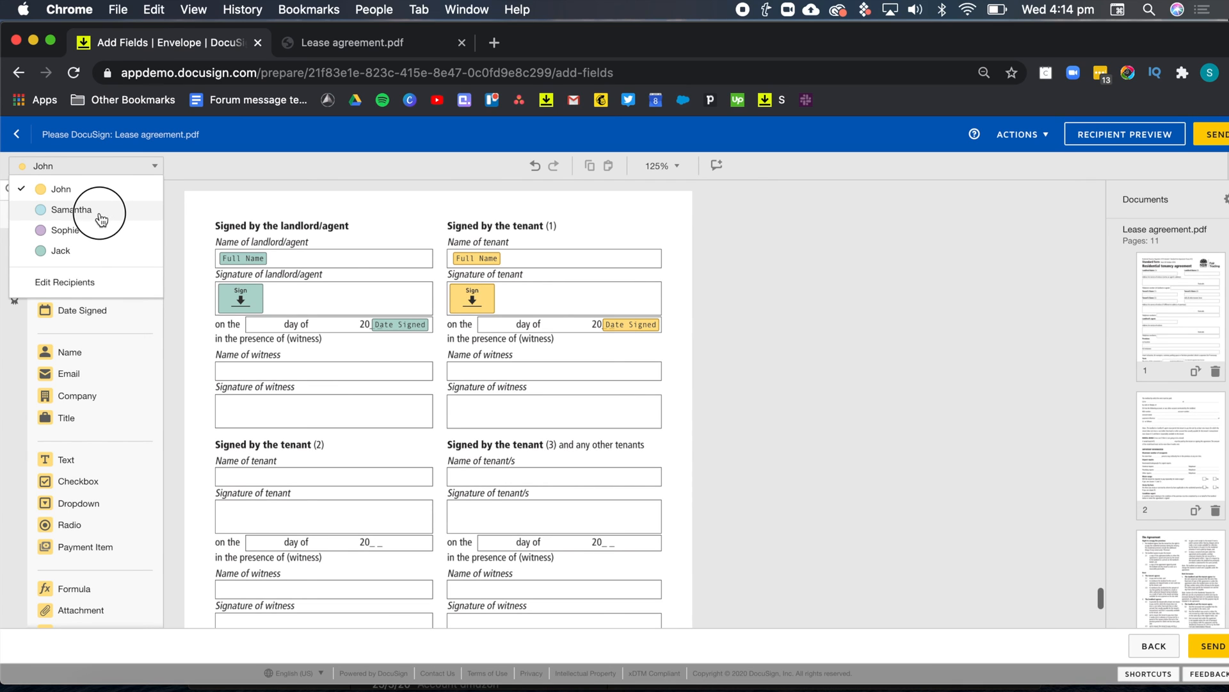
{"action": "left_click", "coordinate": [71, 209]}
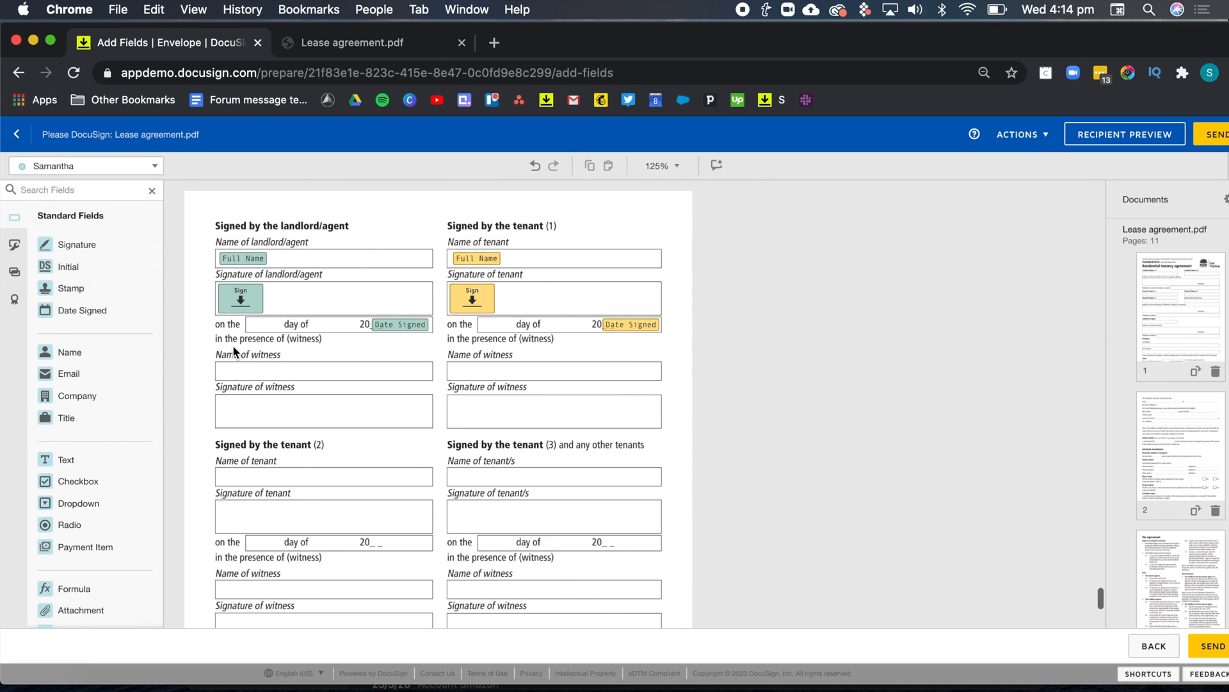
{"action": "scroll", "scroll_direction": "down", "scroll_amount": 3}
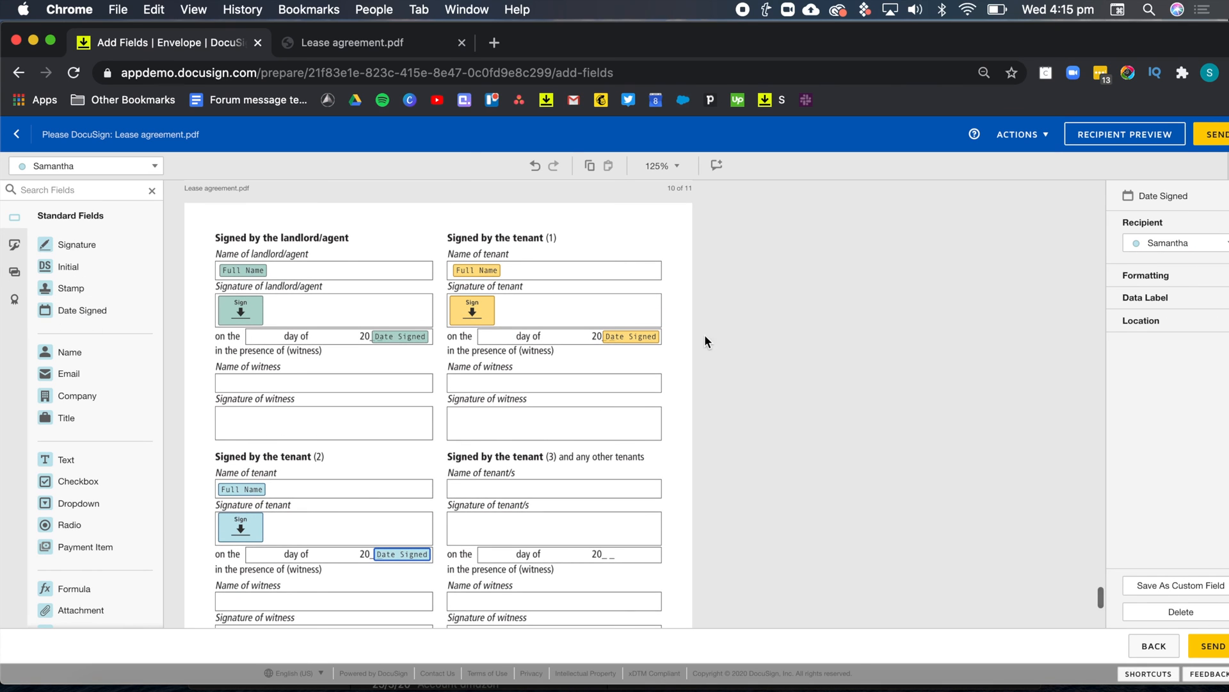
{"action": "mouse_move", "coordinate": [421, 250]}
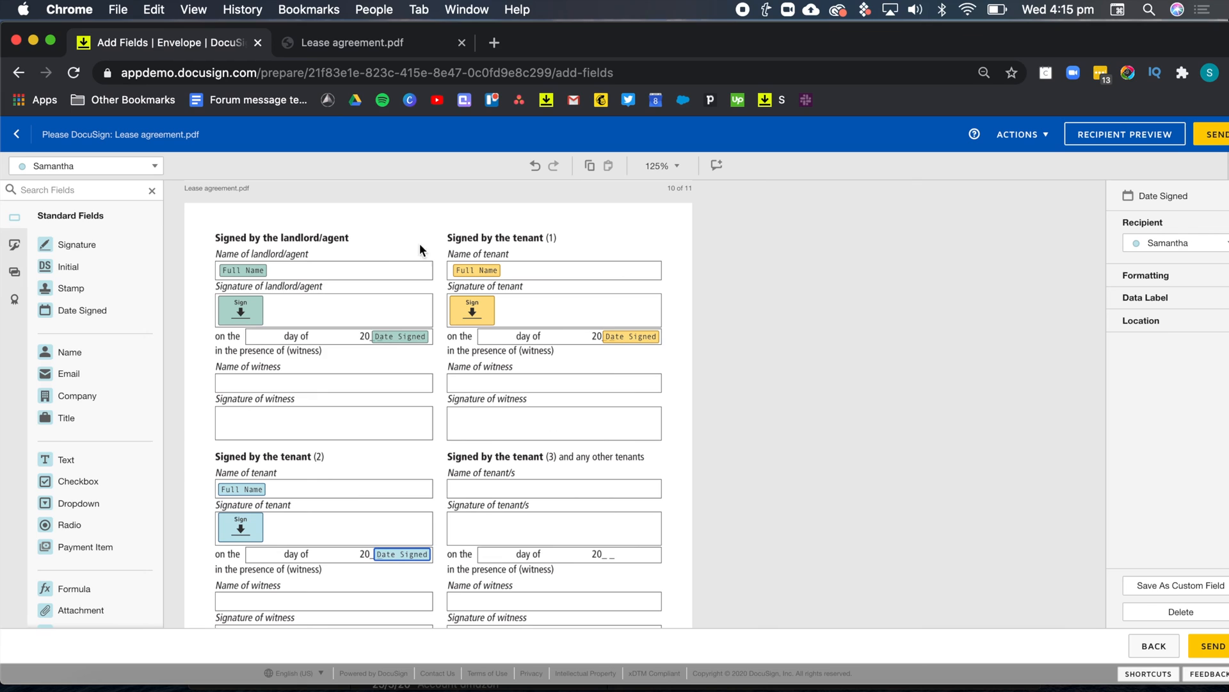
{"action": "mouse_move", "coordinate": [429, 476]}
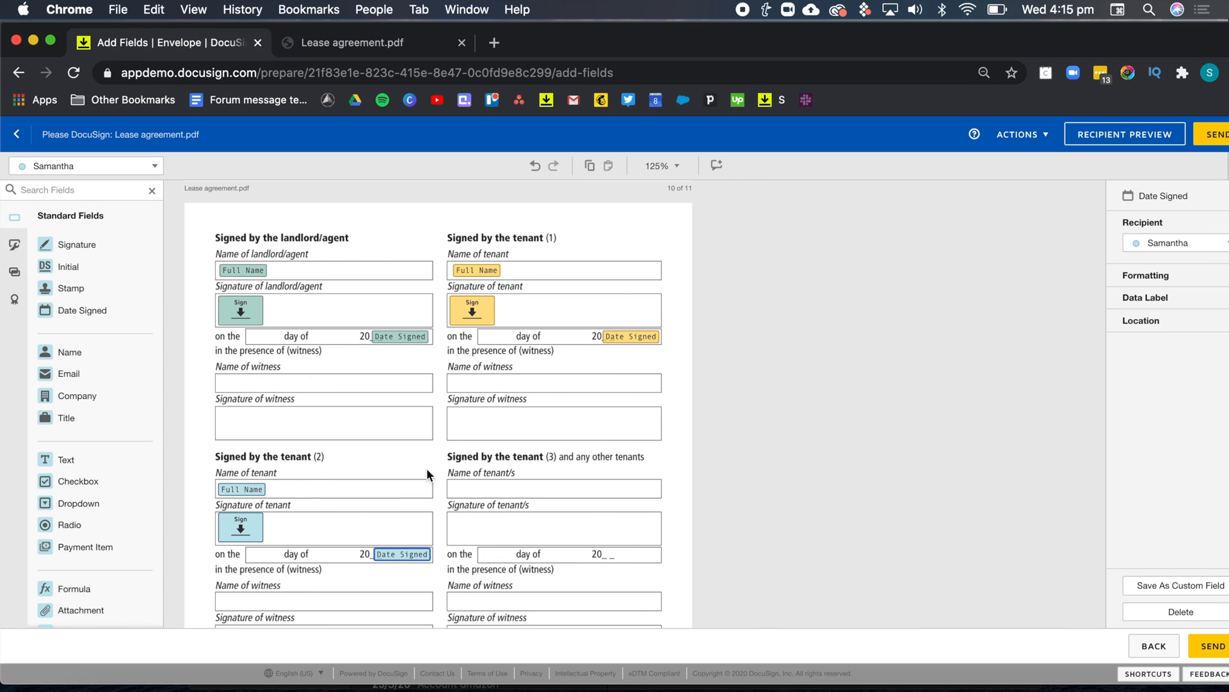
{"action": "mouse_move", "coordinate": [526, 468]}
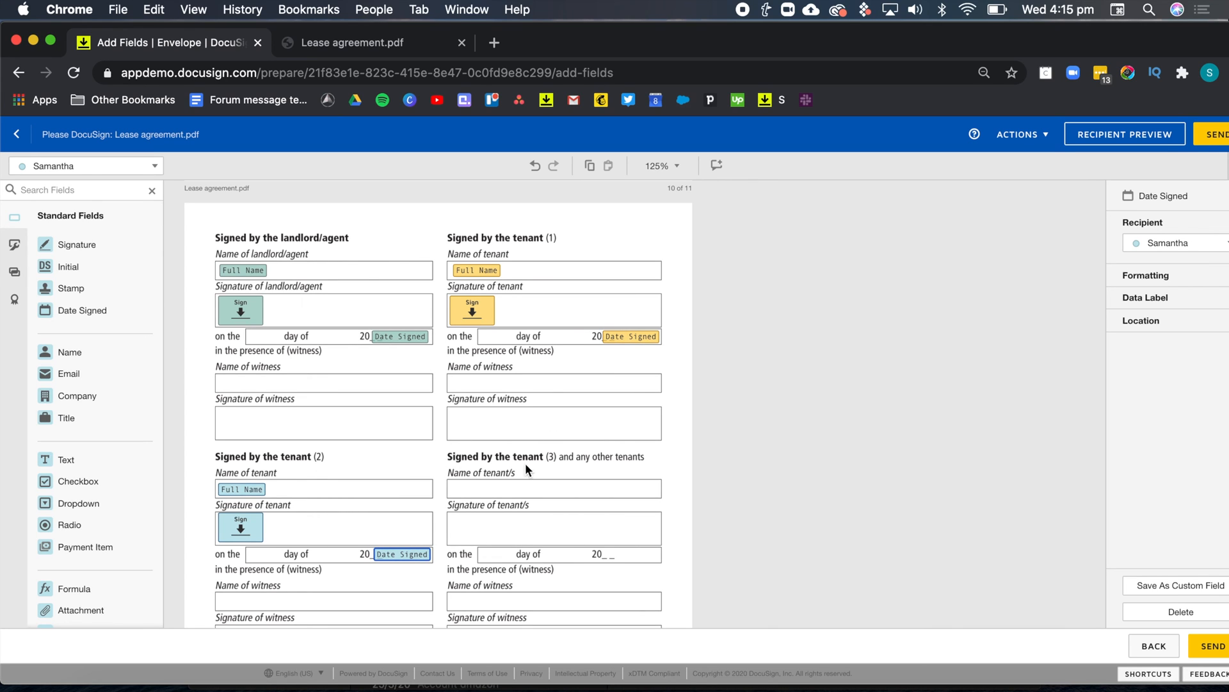
{"action": "mouse_move", "coordinate": [86, 169]}
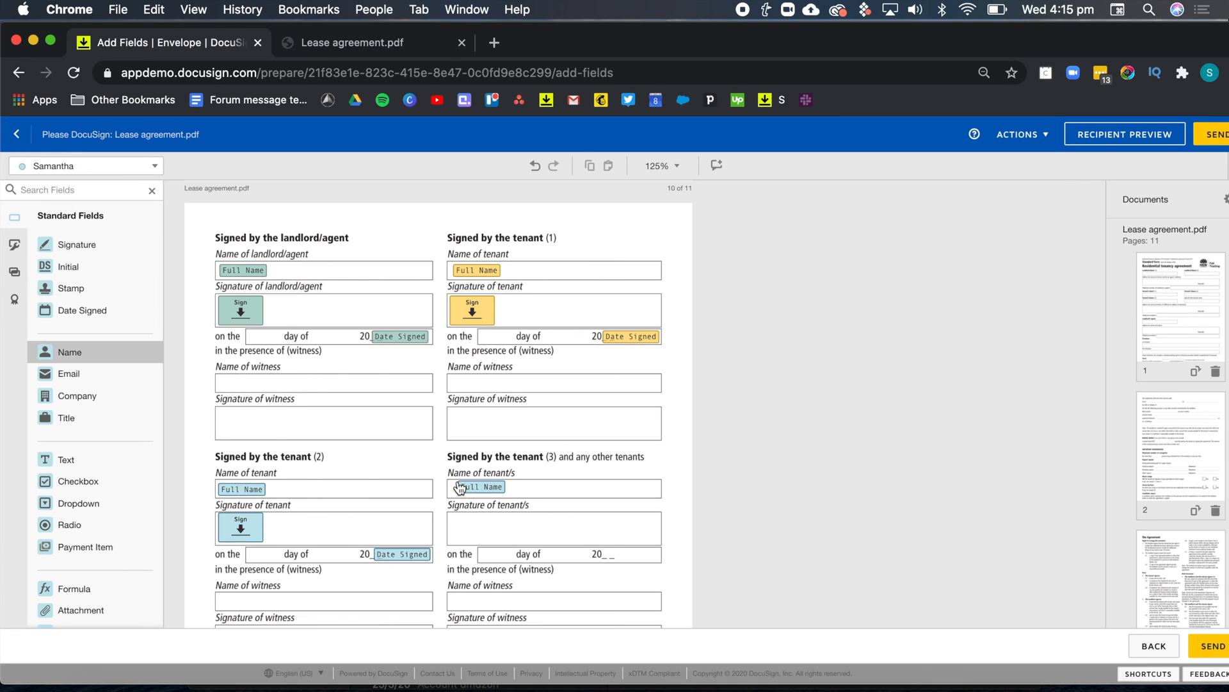
Step: Place a name field in the third tenant block and assign it to Sophie
{"action": "left_click", "coordinate": [477, 486]}
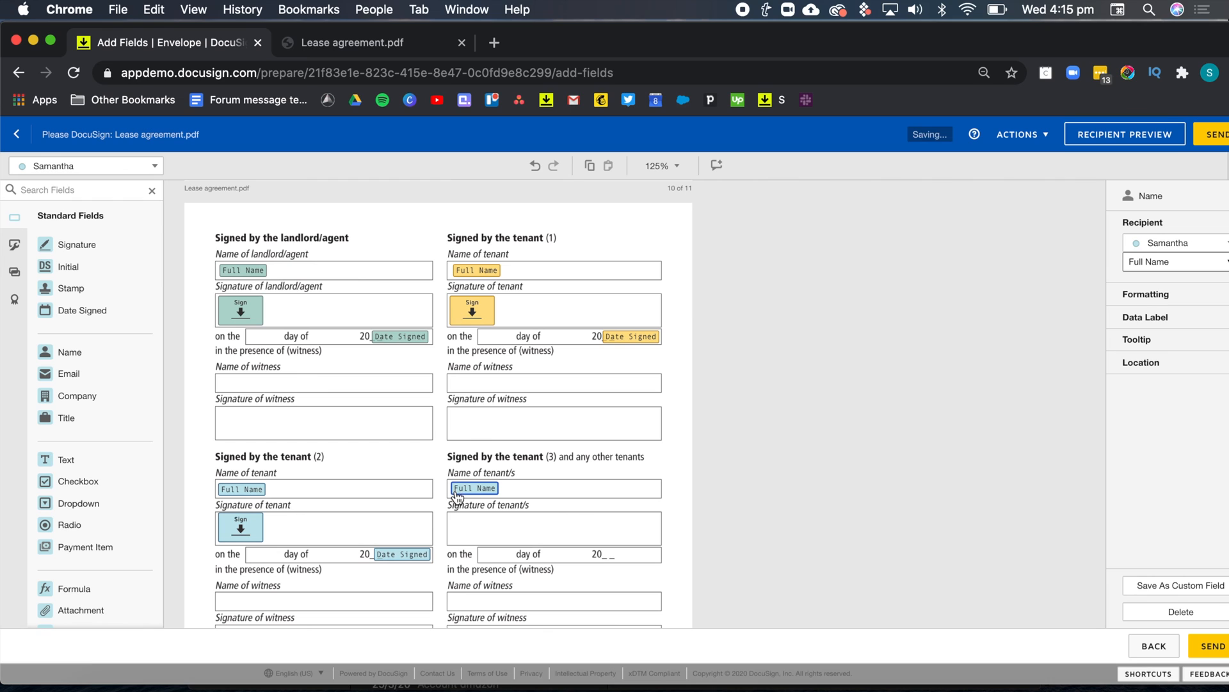
{"action": "left_click", "coordinate": [84, 165]}
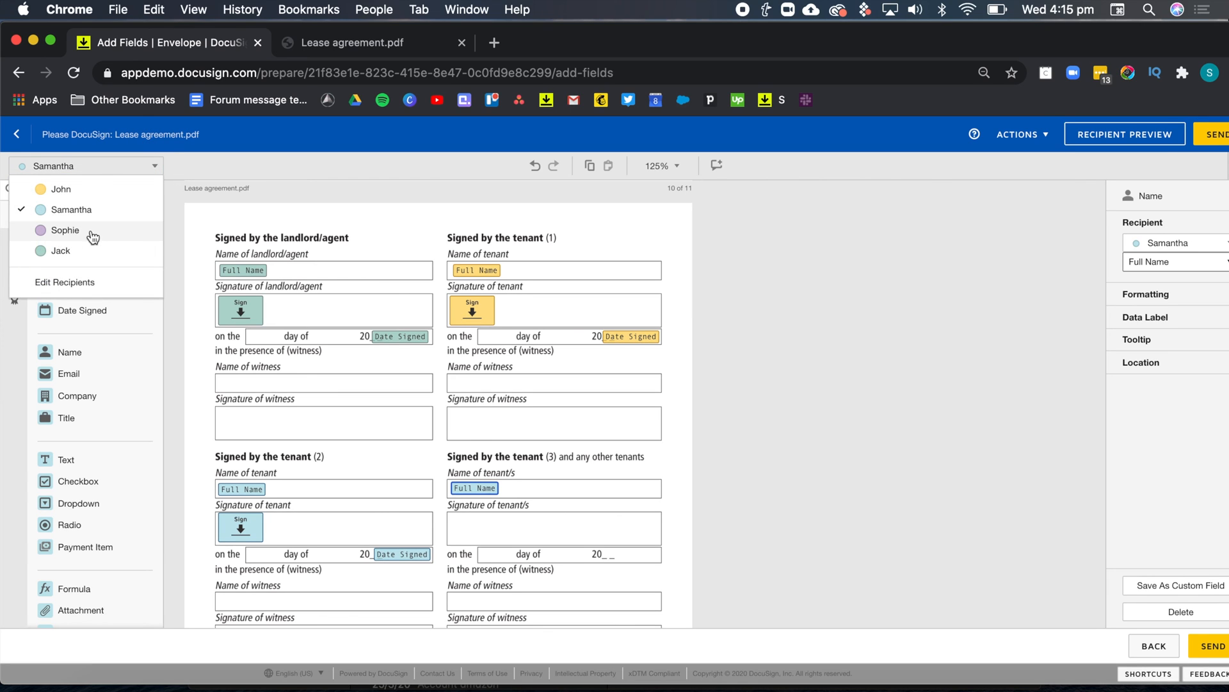
{"action": "left_click", "coordinate": [82, 166]}
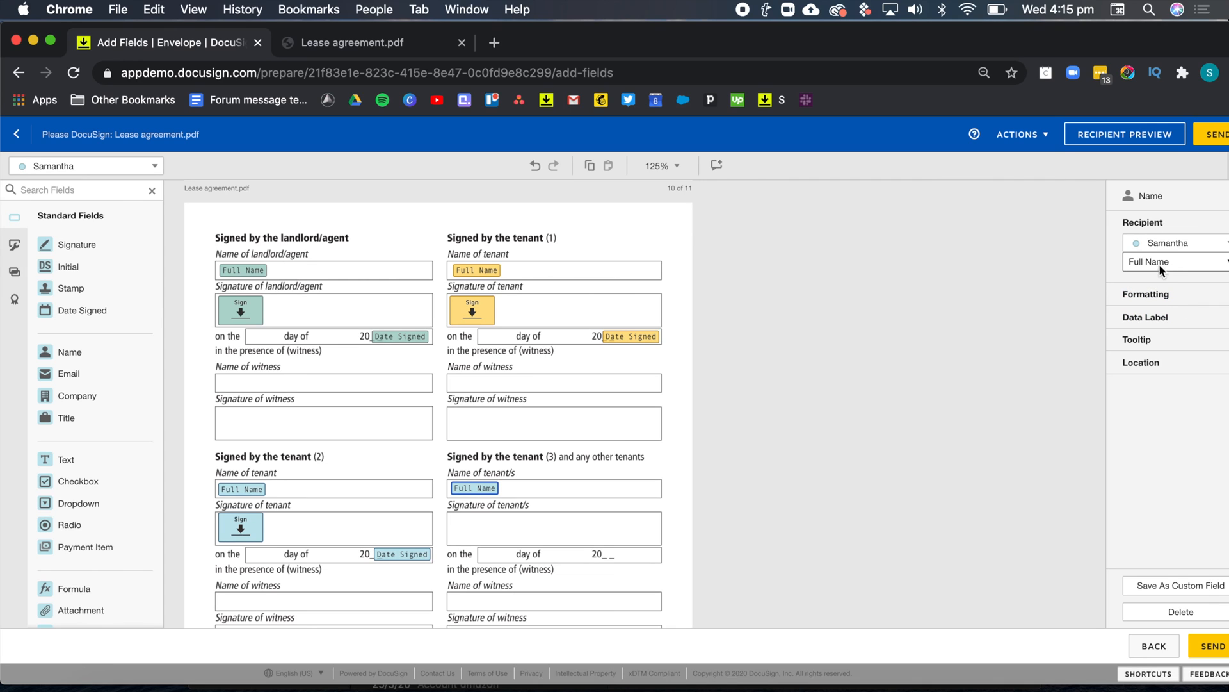
{"action": "left_click", "coordinate": [1168, 242]}
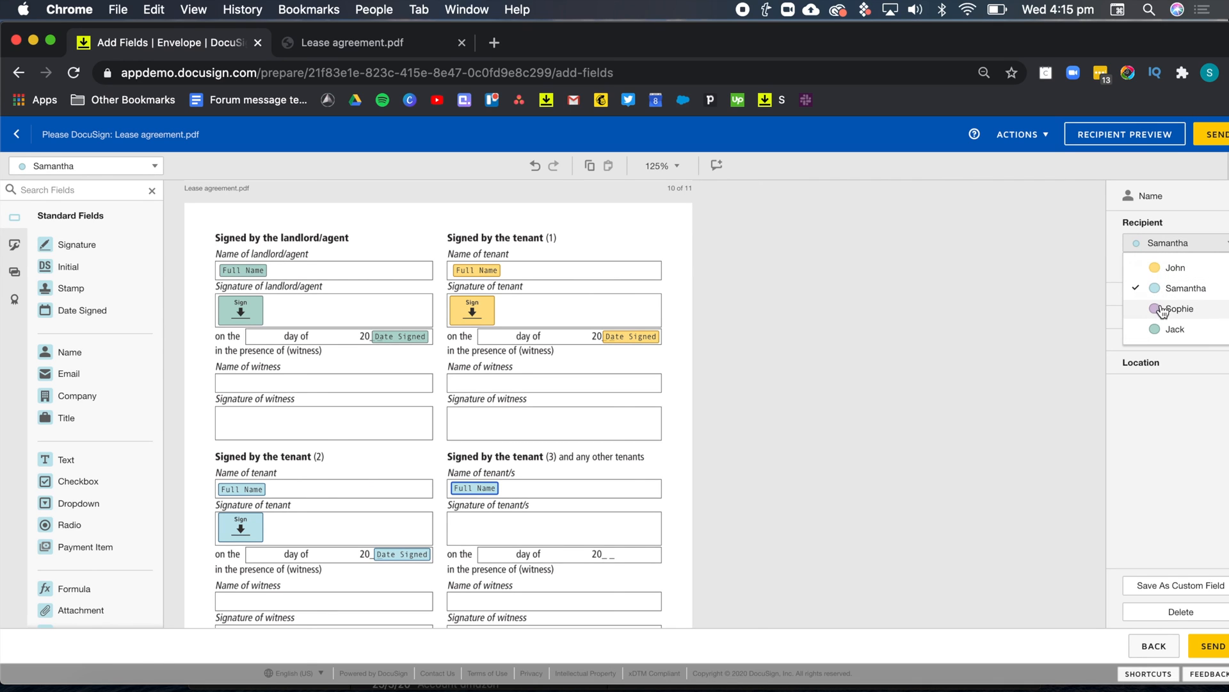
{"action": "left_click", "coordinate": [1174, 308]}
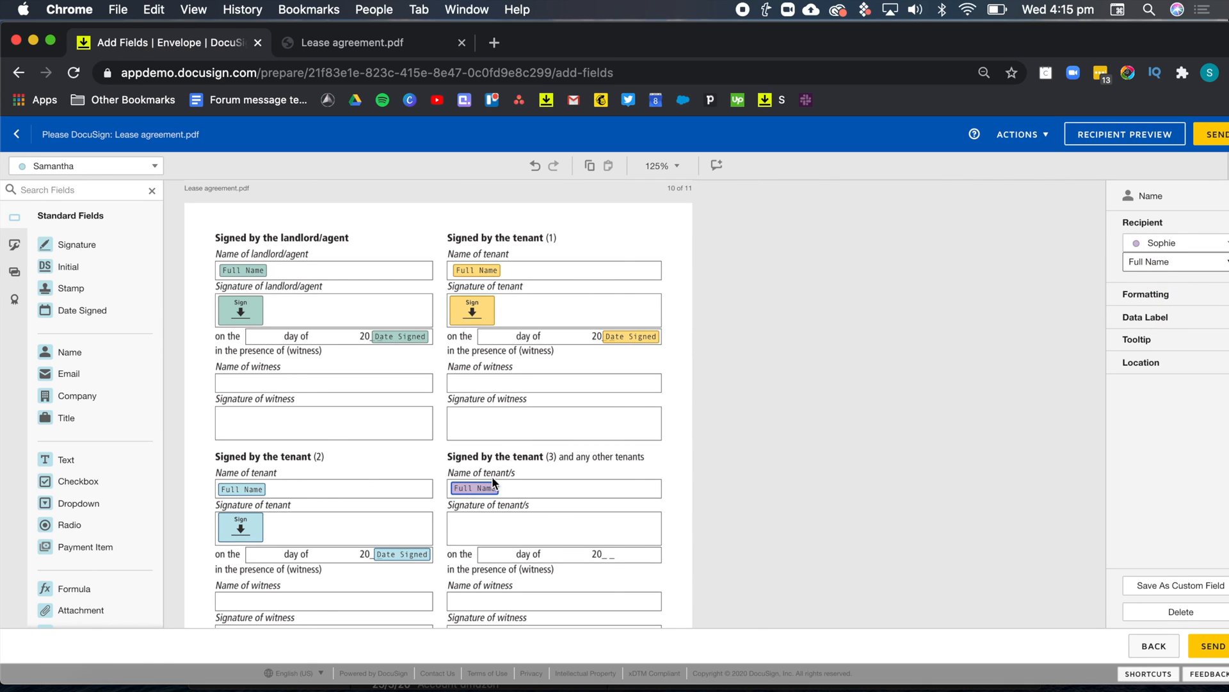
Step: Make Sophie the active recipient for new fields
{"action": "left_click", "coordinate": [84, 166]}
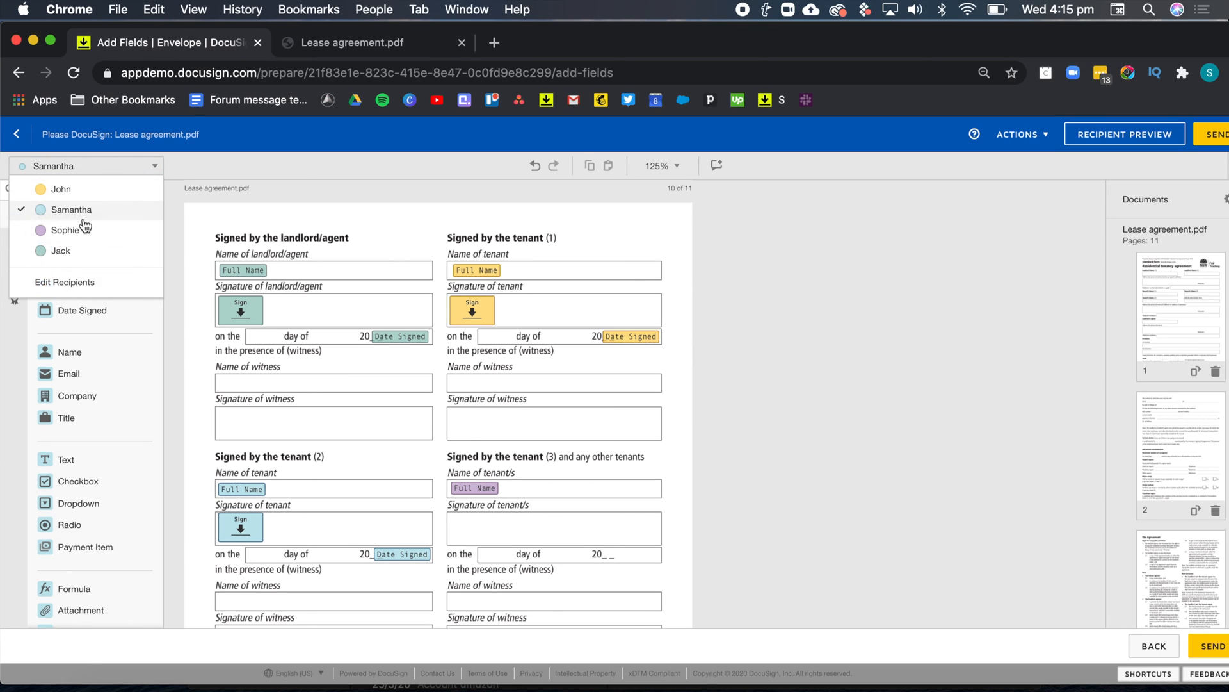
{"action": "left_click", "coordinate": [69, 229]}
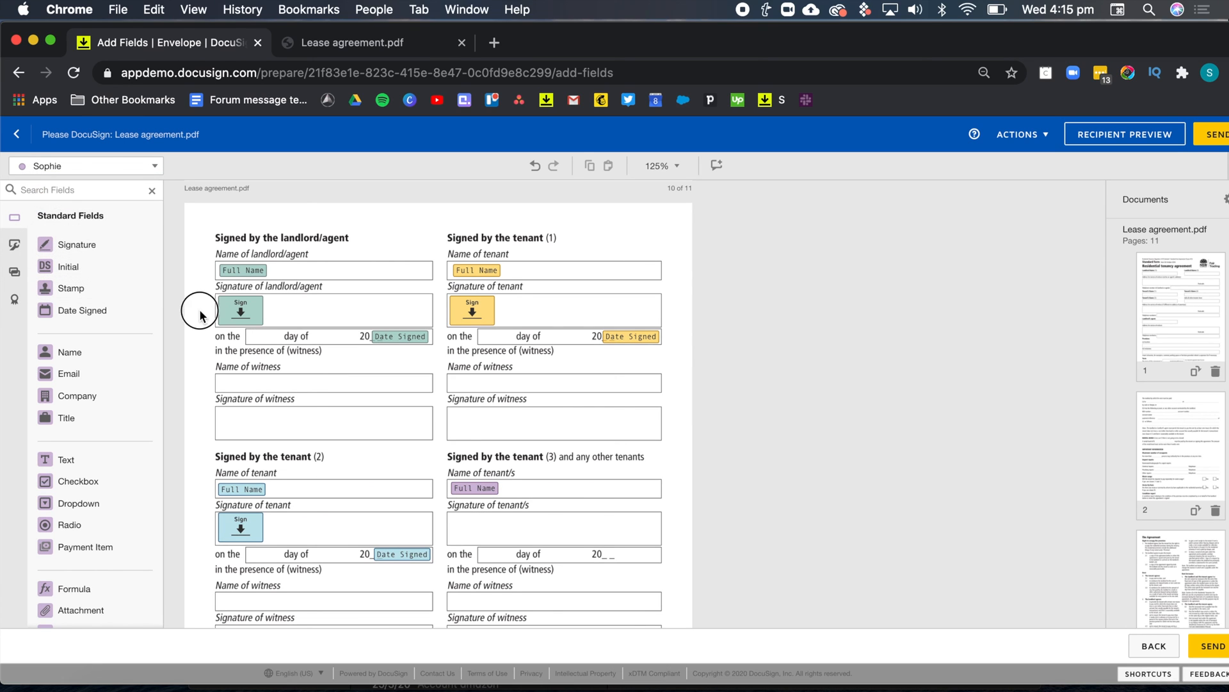
{"action": "mouse_move", "coordinate": [414, 577]}
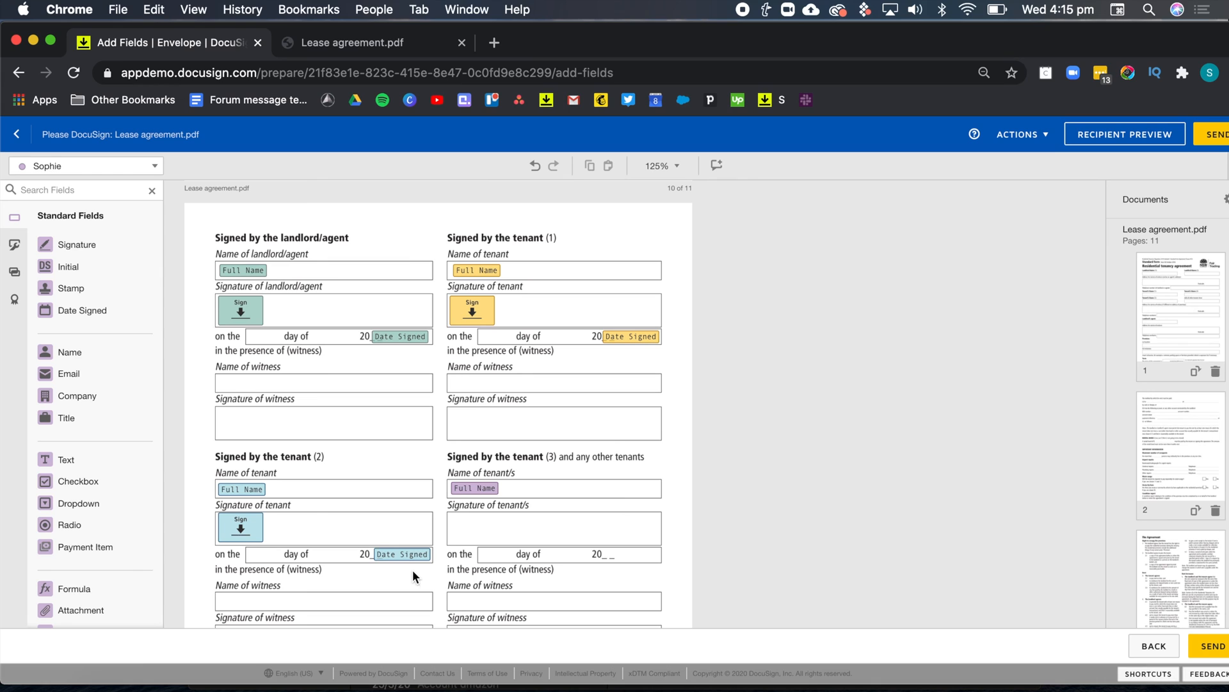
Step: Copy Samantha's signature and date fields into Sophie's block, assign them to Sophie, send the envelope and return home
{"action": "left_click", "coordinate": [239, 526]}
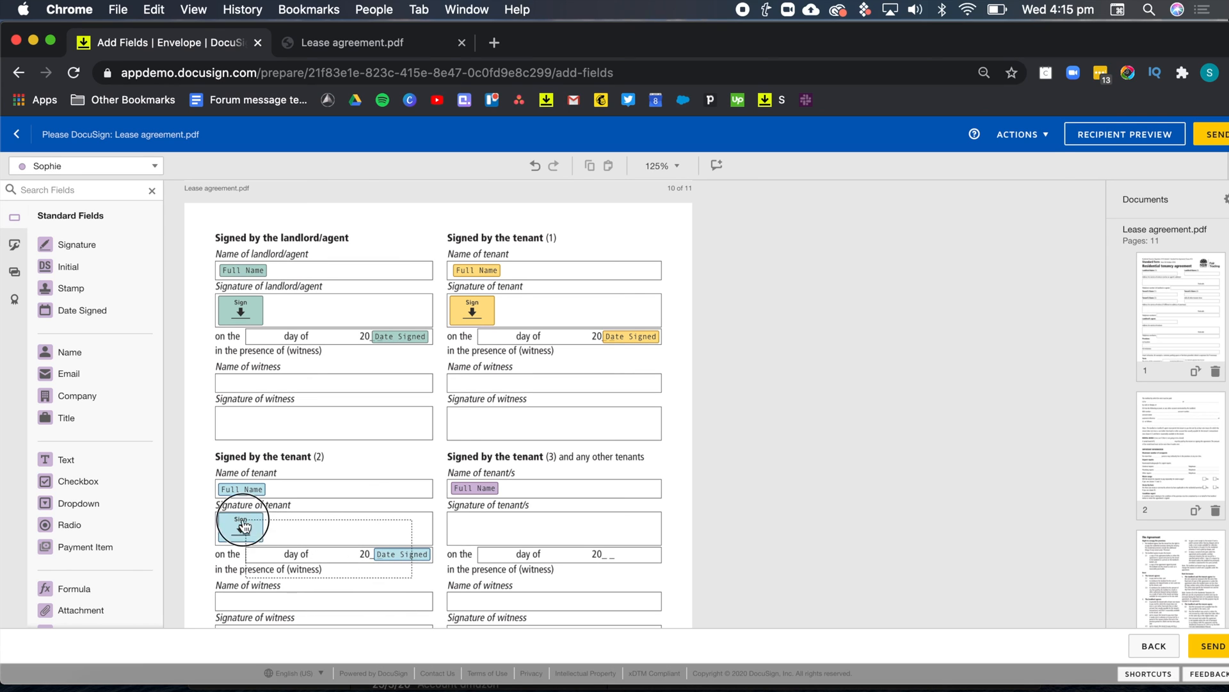
{"action": "left_click", "coordinate": [239, 526]}
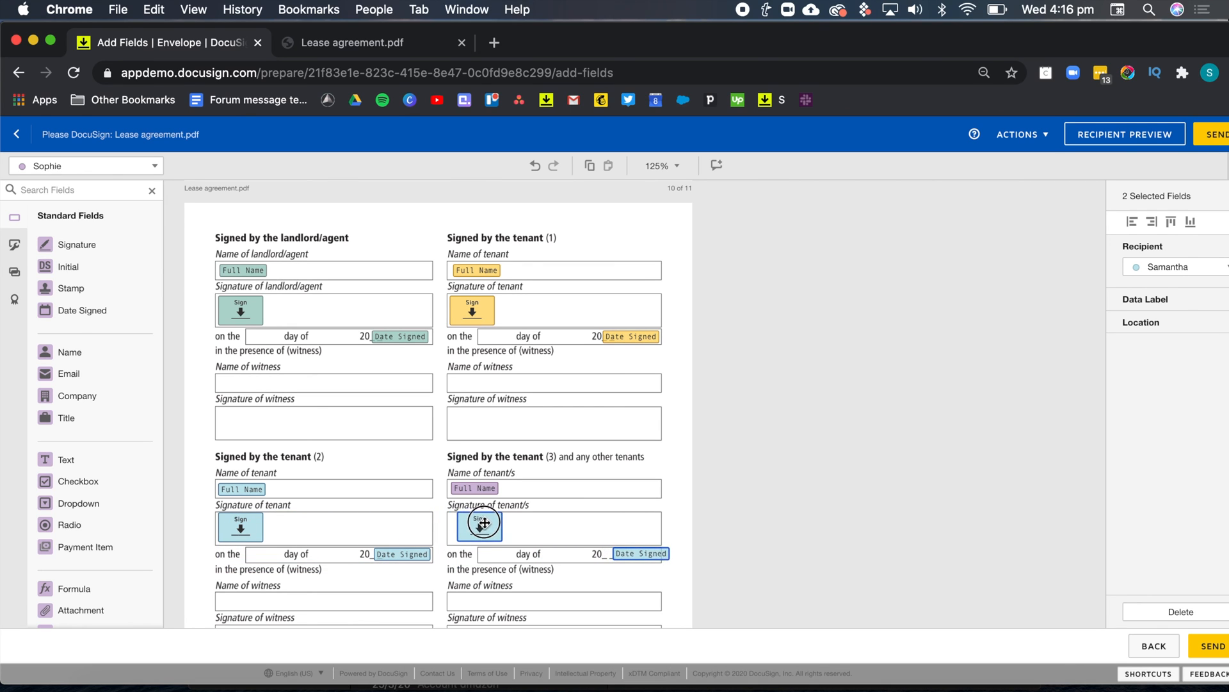
{"action": "left_click", "coordinate": [479, 522]}
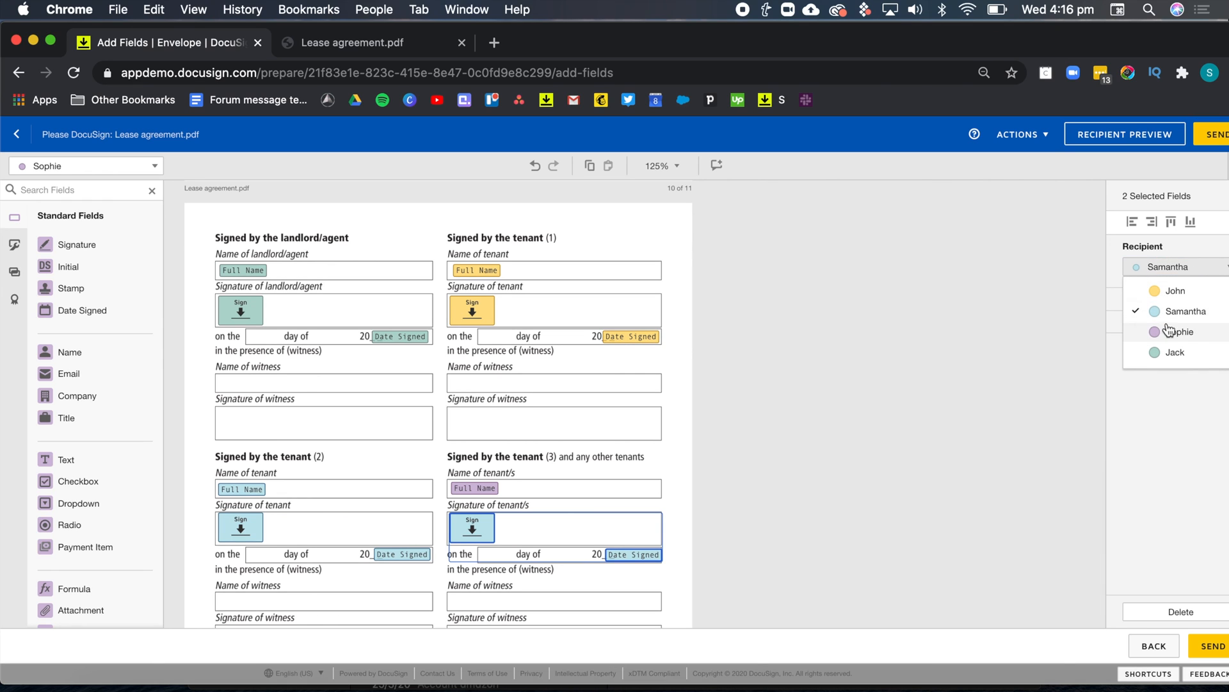
{"action": "left_click", "coordinate": [1182, 332]}
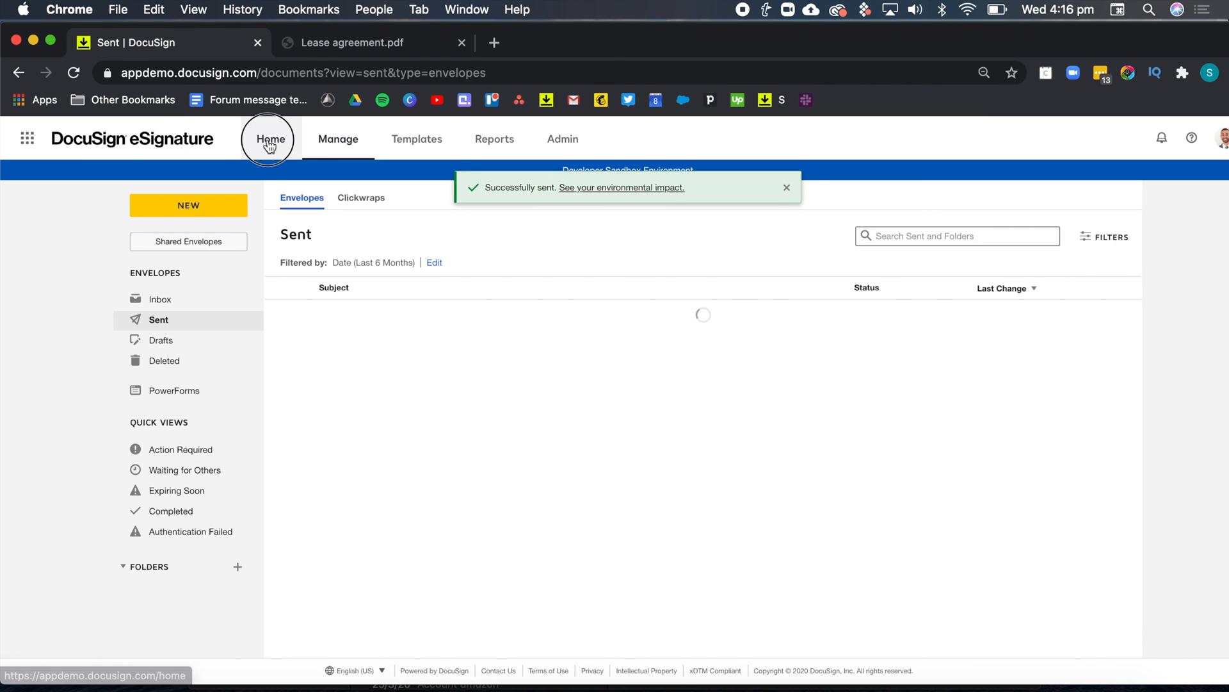
{"action": "left_click", "coordinate": [270, 139]}
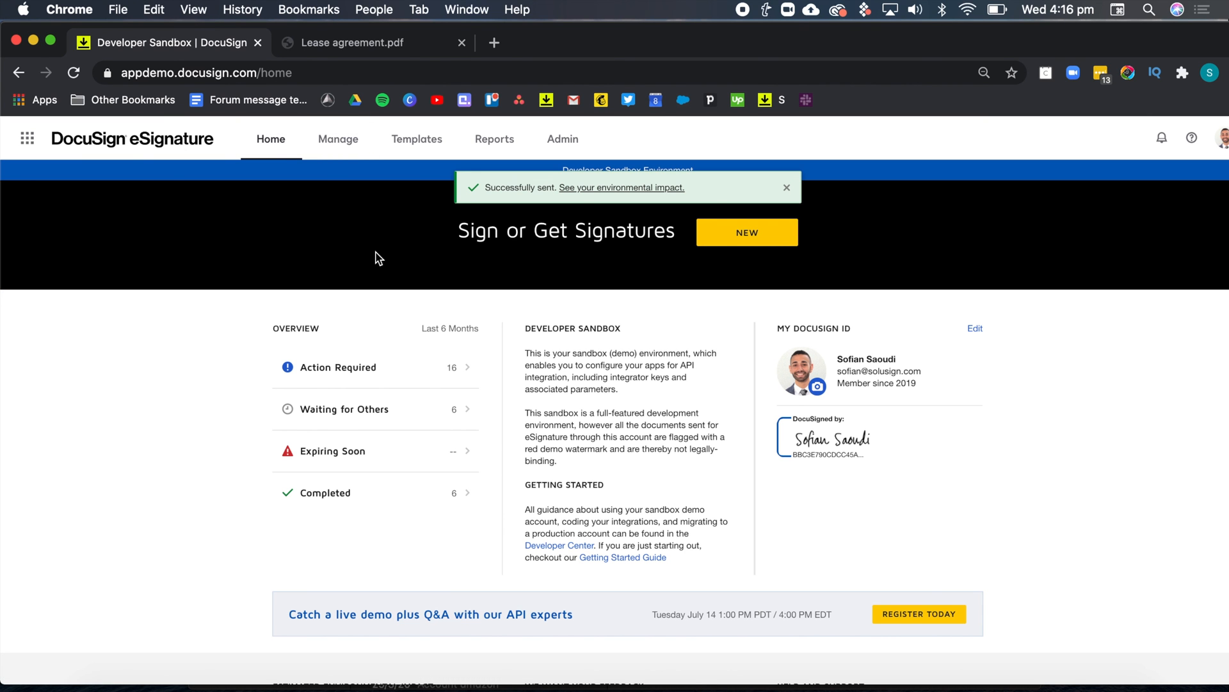